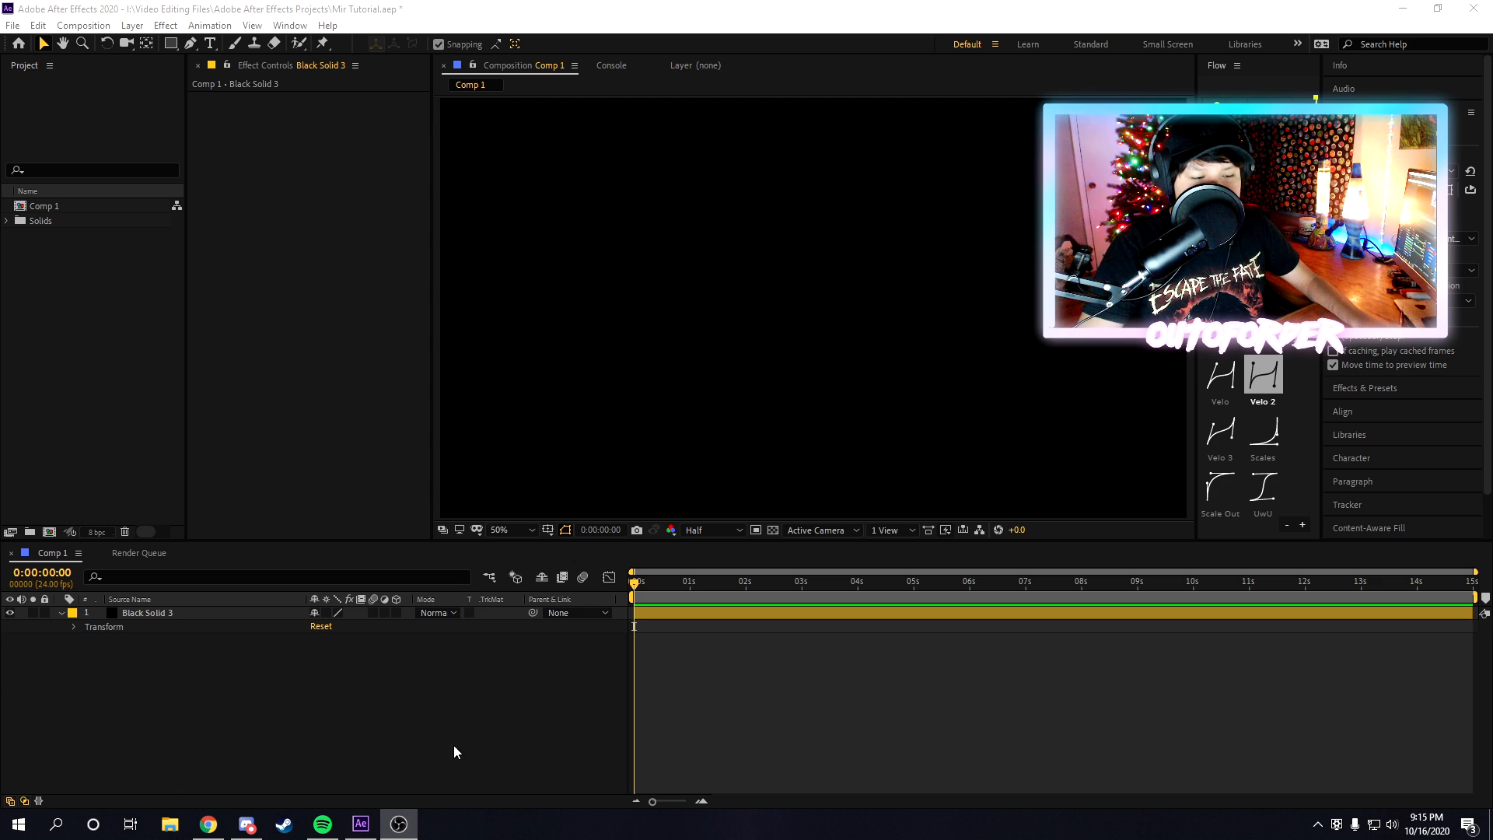
Step: Apply the Trapcode Mir effect to Black Solid 3 from Effects & Presets
{"action": "left_click", "coordinate": [148, 613]}
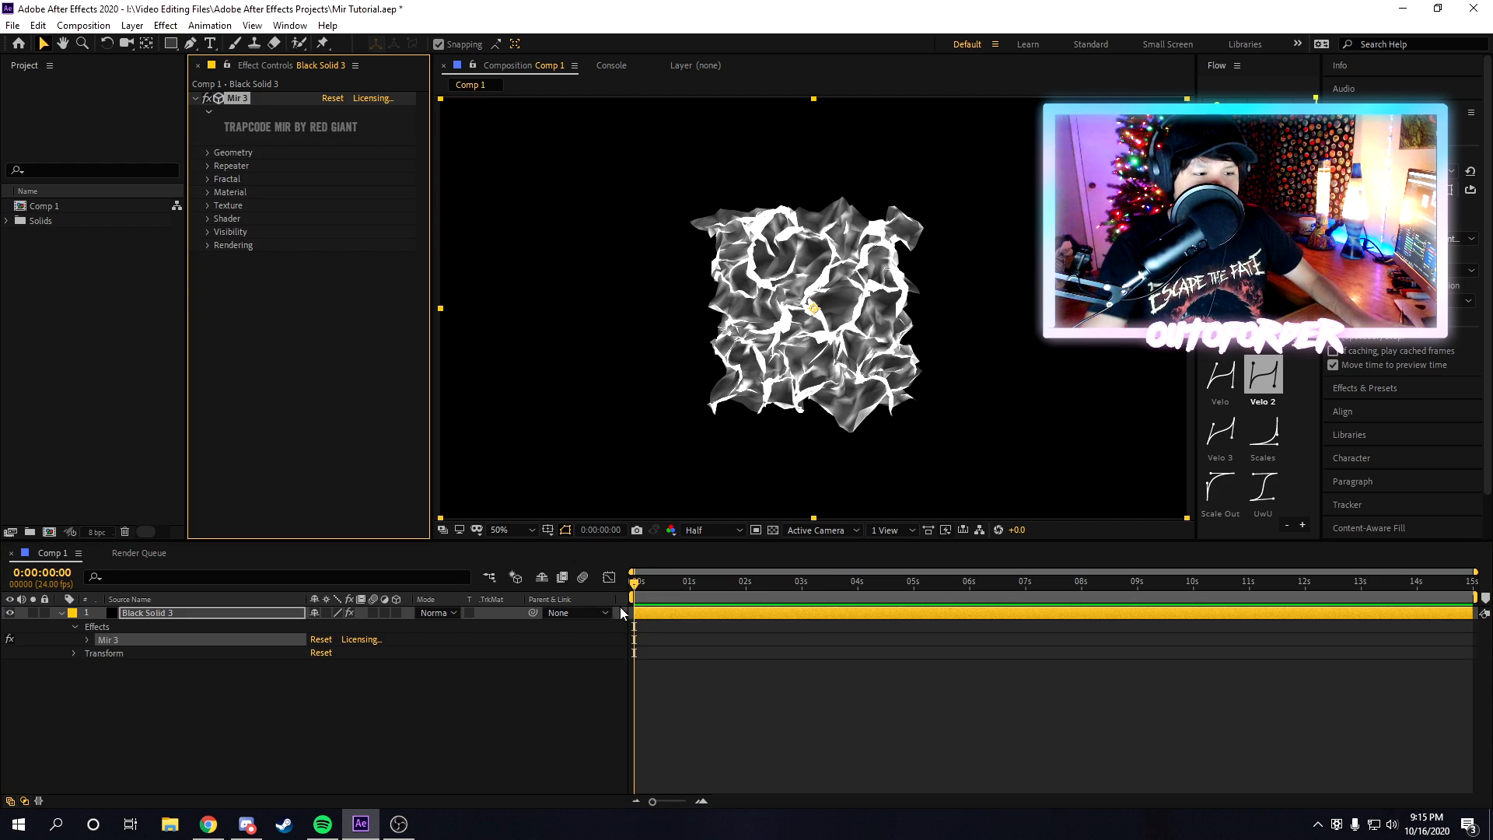
Step: In Mir Geometry set Rotate Y 90, Size to XYZ Individual, Size X 26700 and Size Y 2000
{"action": "left_click", "coordinate": [207, 152]}
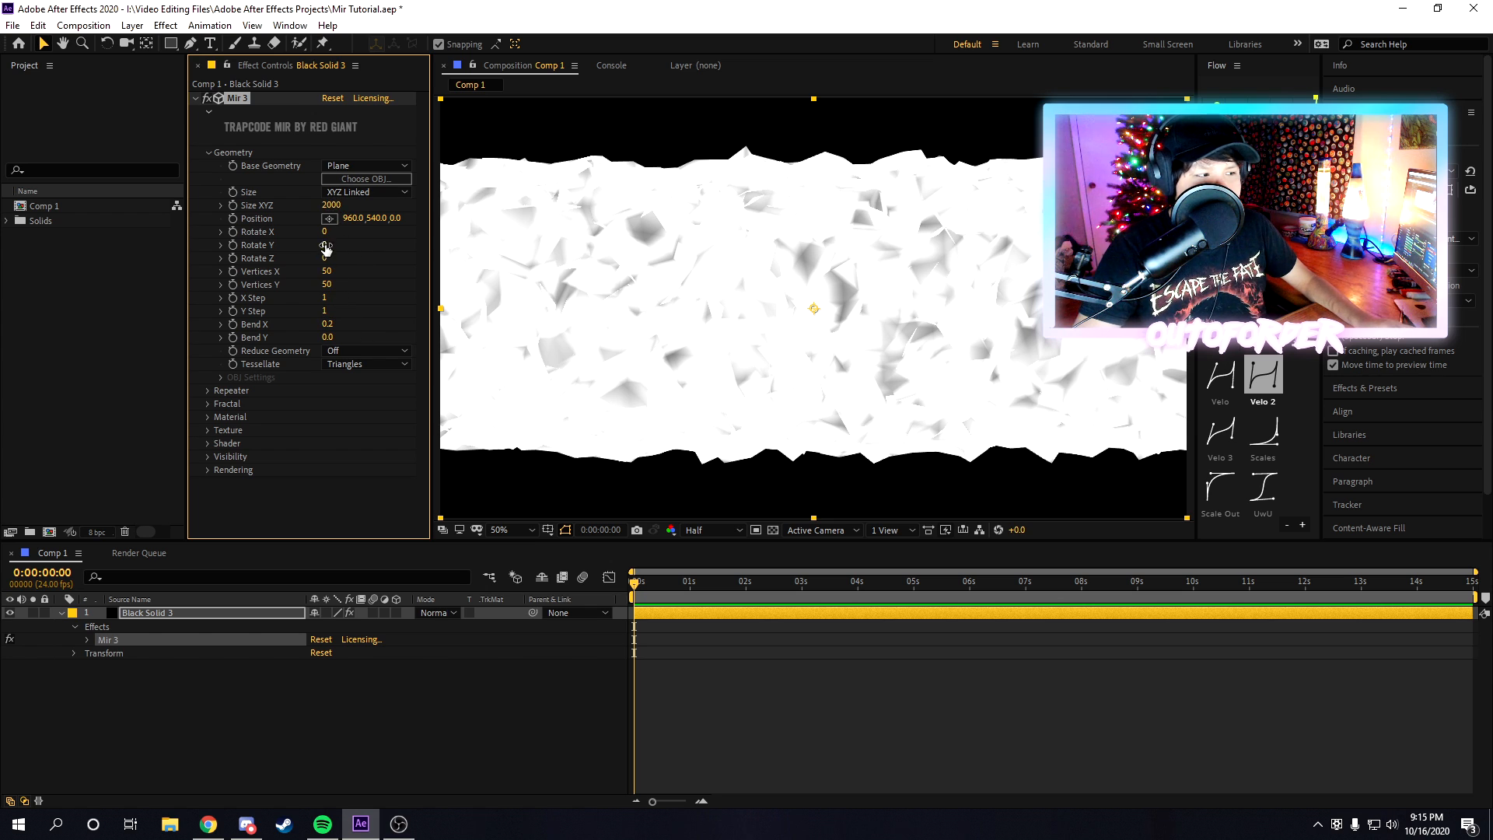
{"action": "type", "text": "71"}
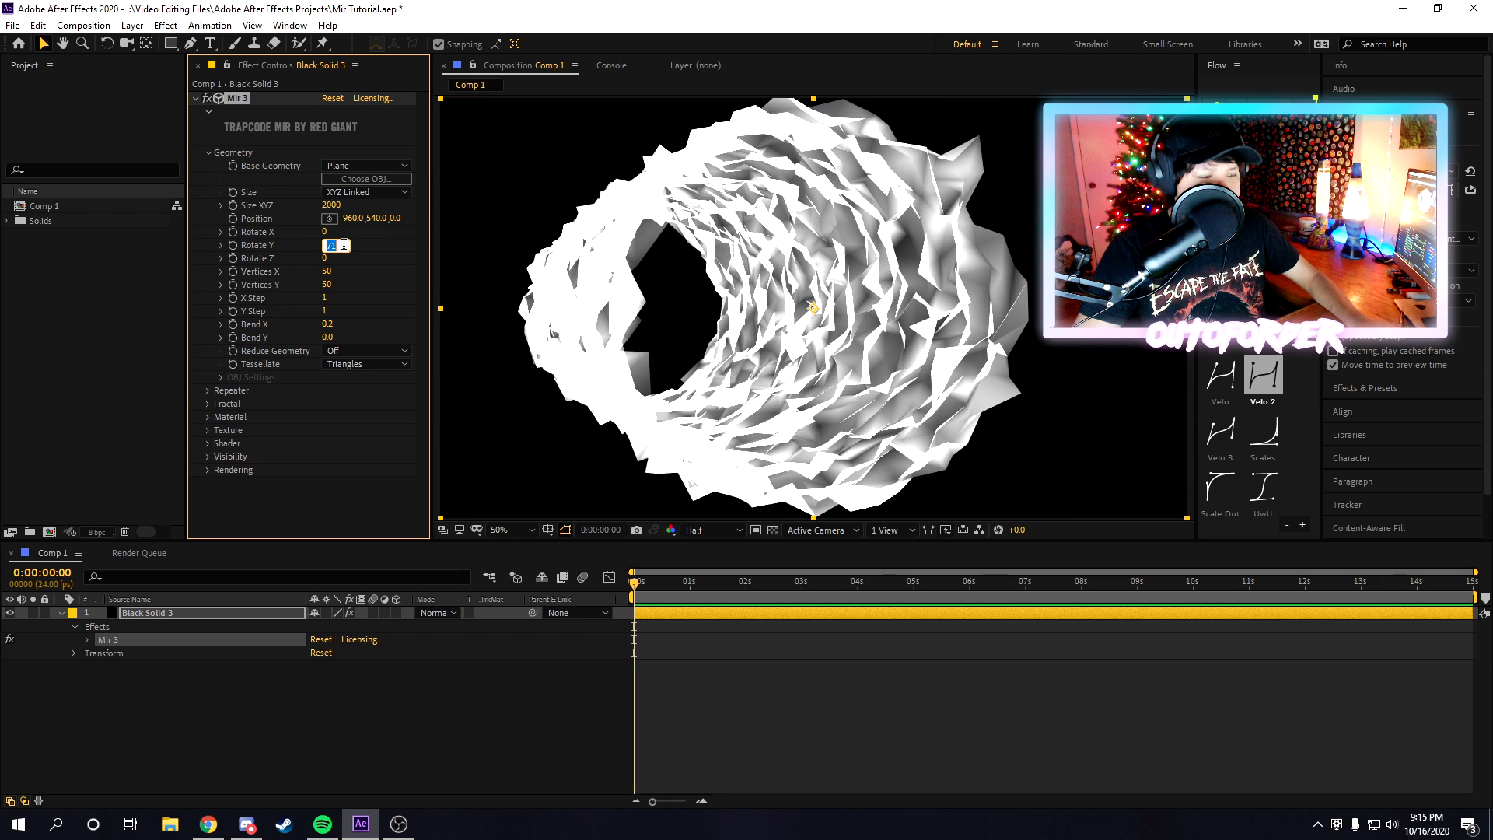
{"action": "type", "text": "90"}
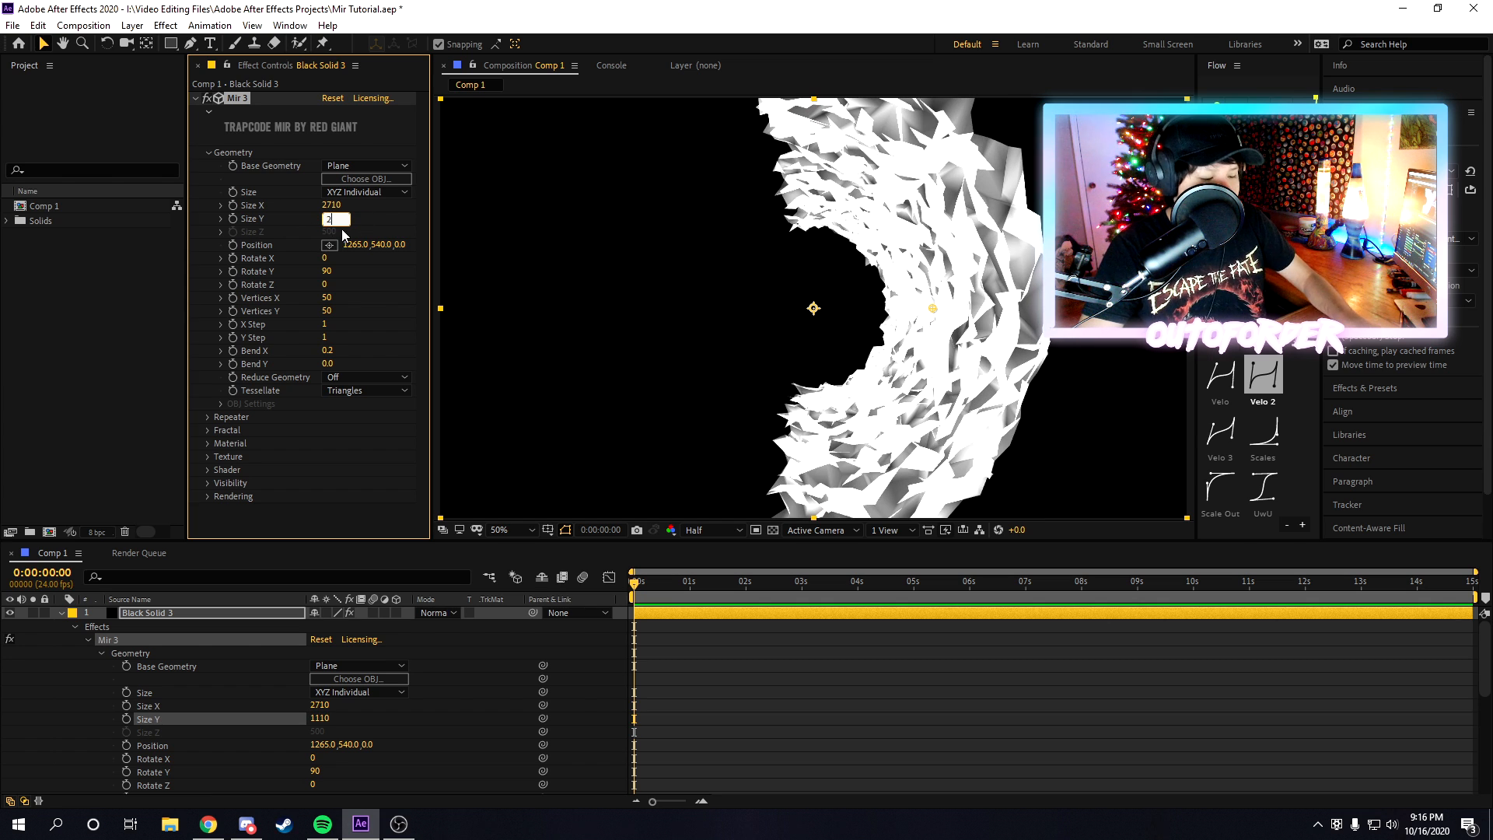
{"action": "type", "text": "2000"}
{"action": "left_click", "coordinate": [335, 204]}
{"action": "type", "text": "26700"}
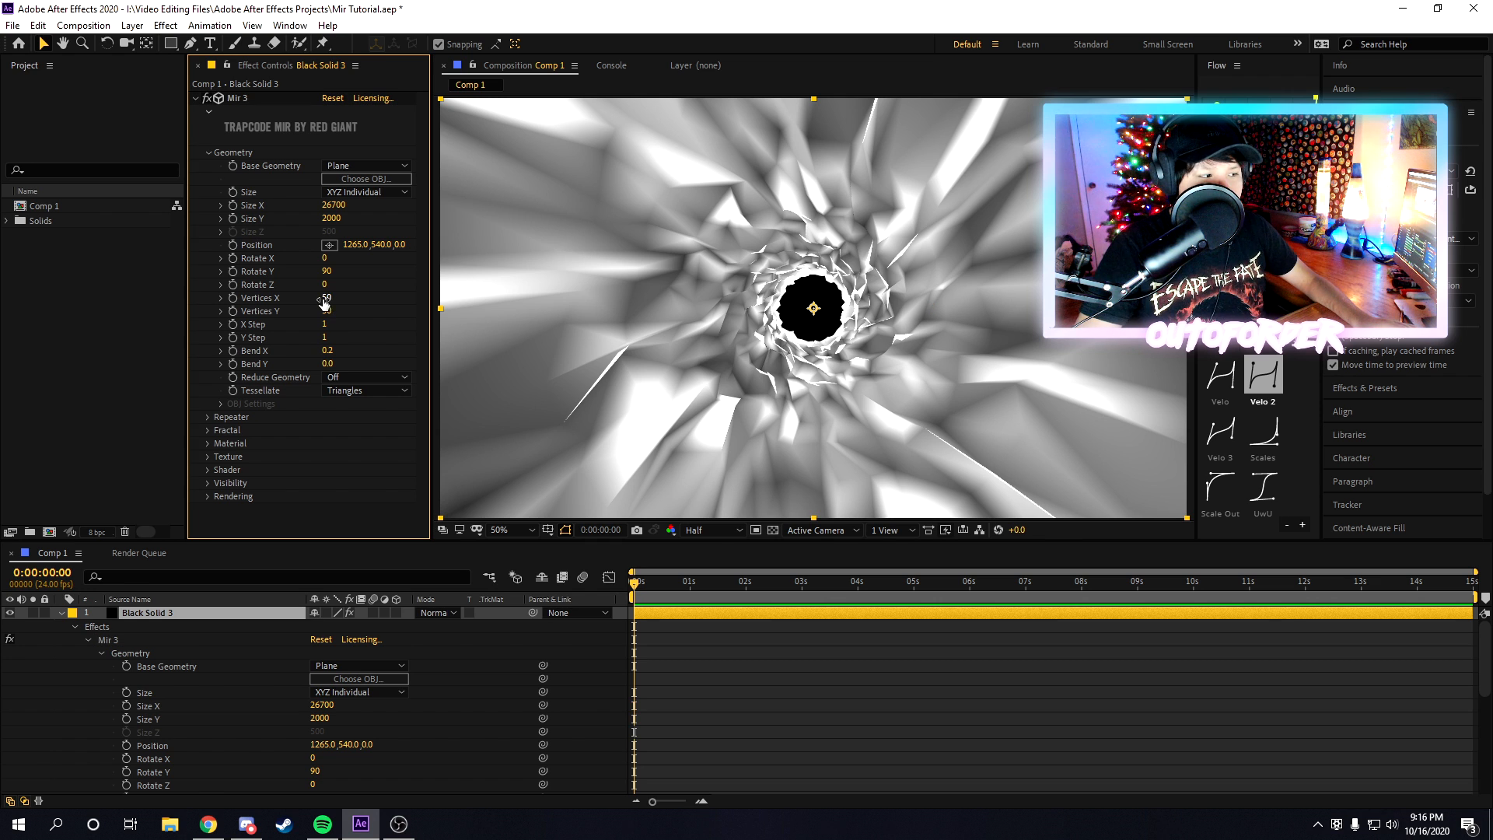
Step: Scrub Vertices X to 221, Vertices Y to 199 and Size X to 9360 for a denser tunnel
{"action": "left_click_drag", "start_coordinate": [322, 297], "coordinate": [367, 298]}
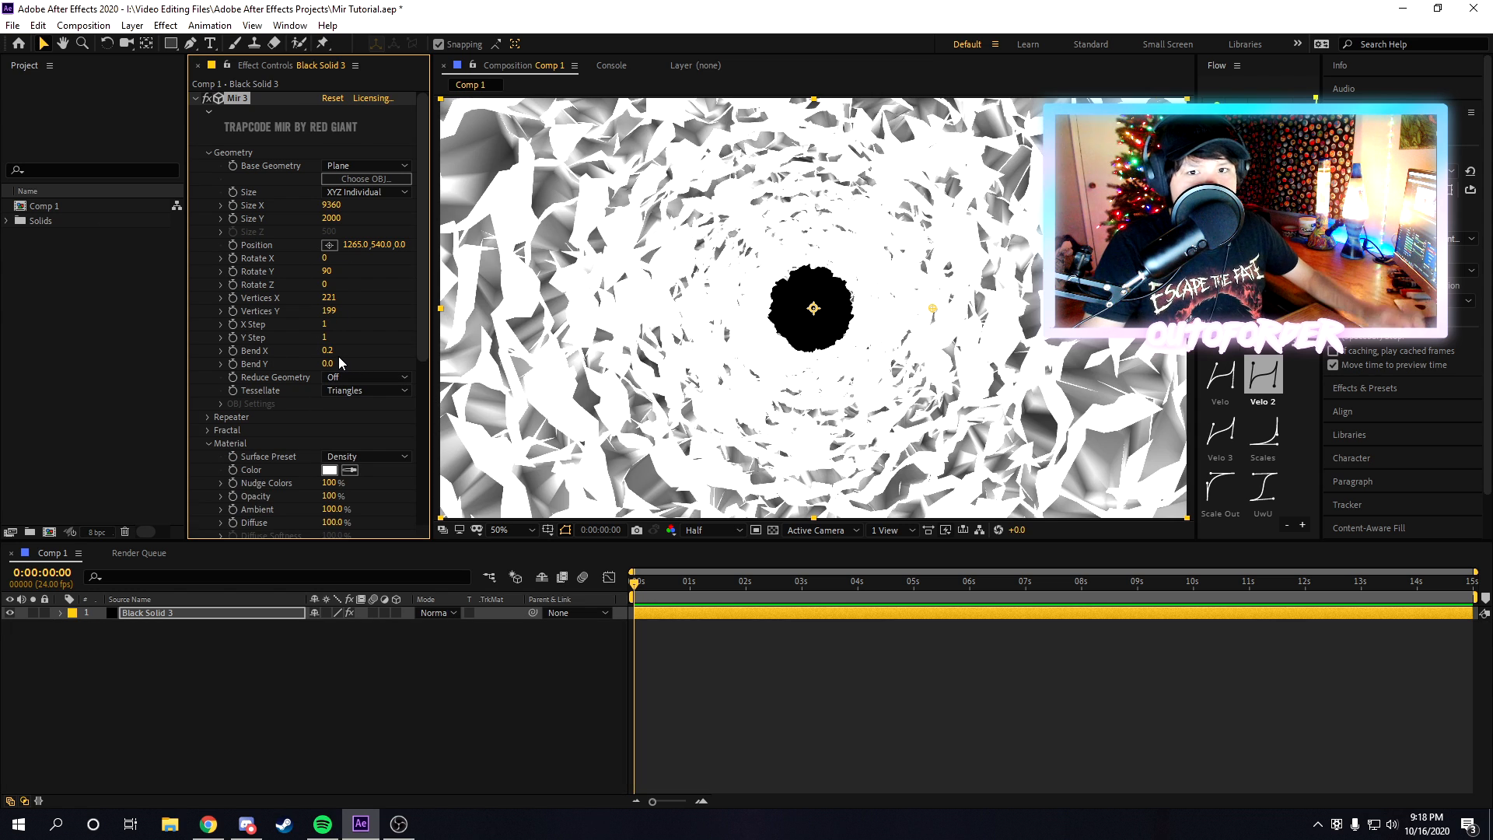
Step: Set Mir Material to a Custom red surface with Nudge 120%, Ambient 35%, Reflectivity 16%, Sharpness 1%
{"action": "scroll", "scroll_direction": "down", "scroll_amount": 3}
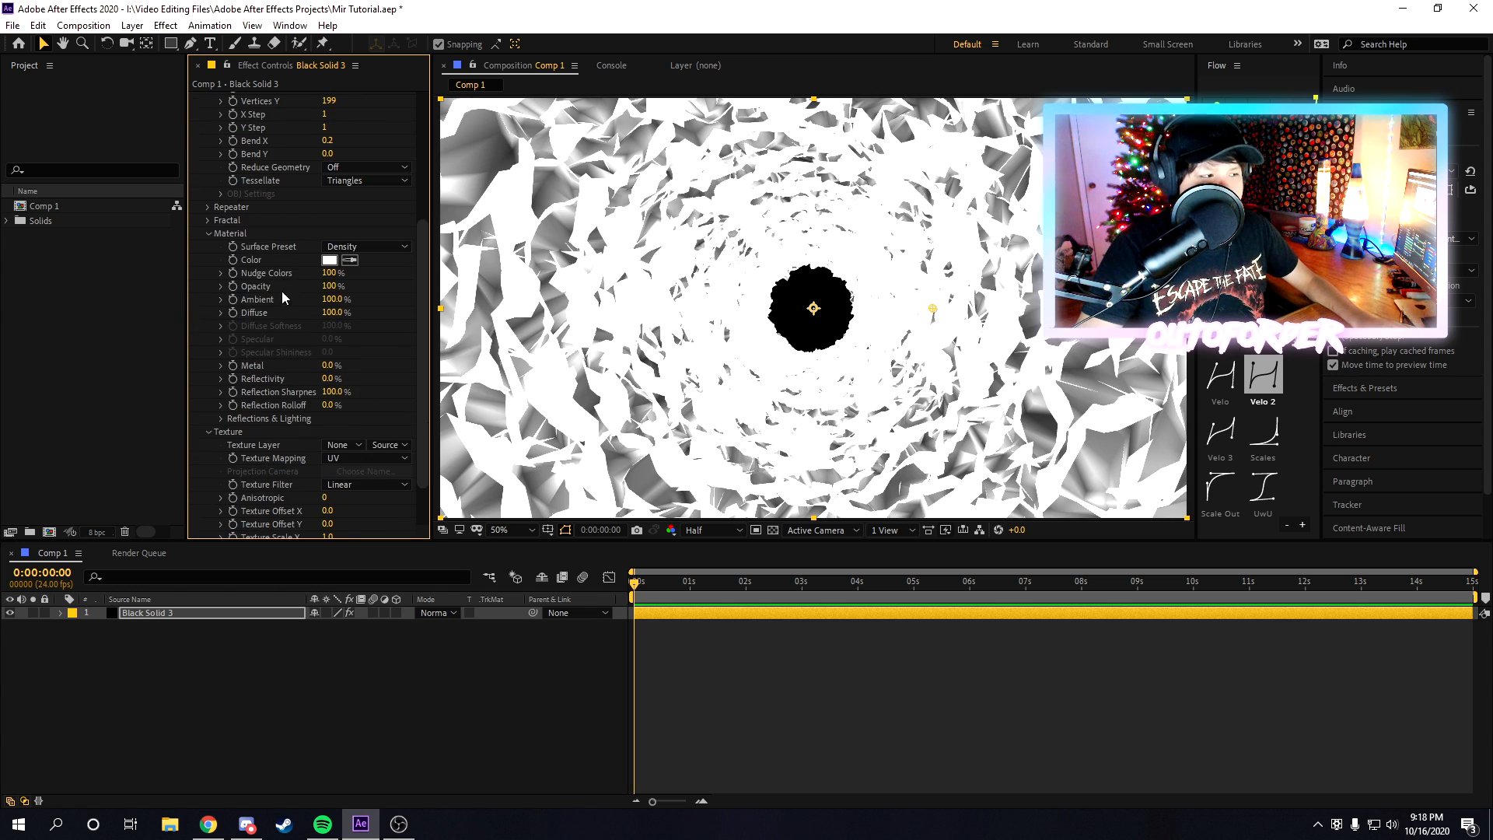
{"action": "left_click", "coordinate": [330, 260]}
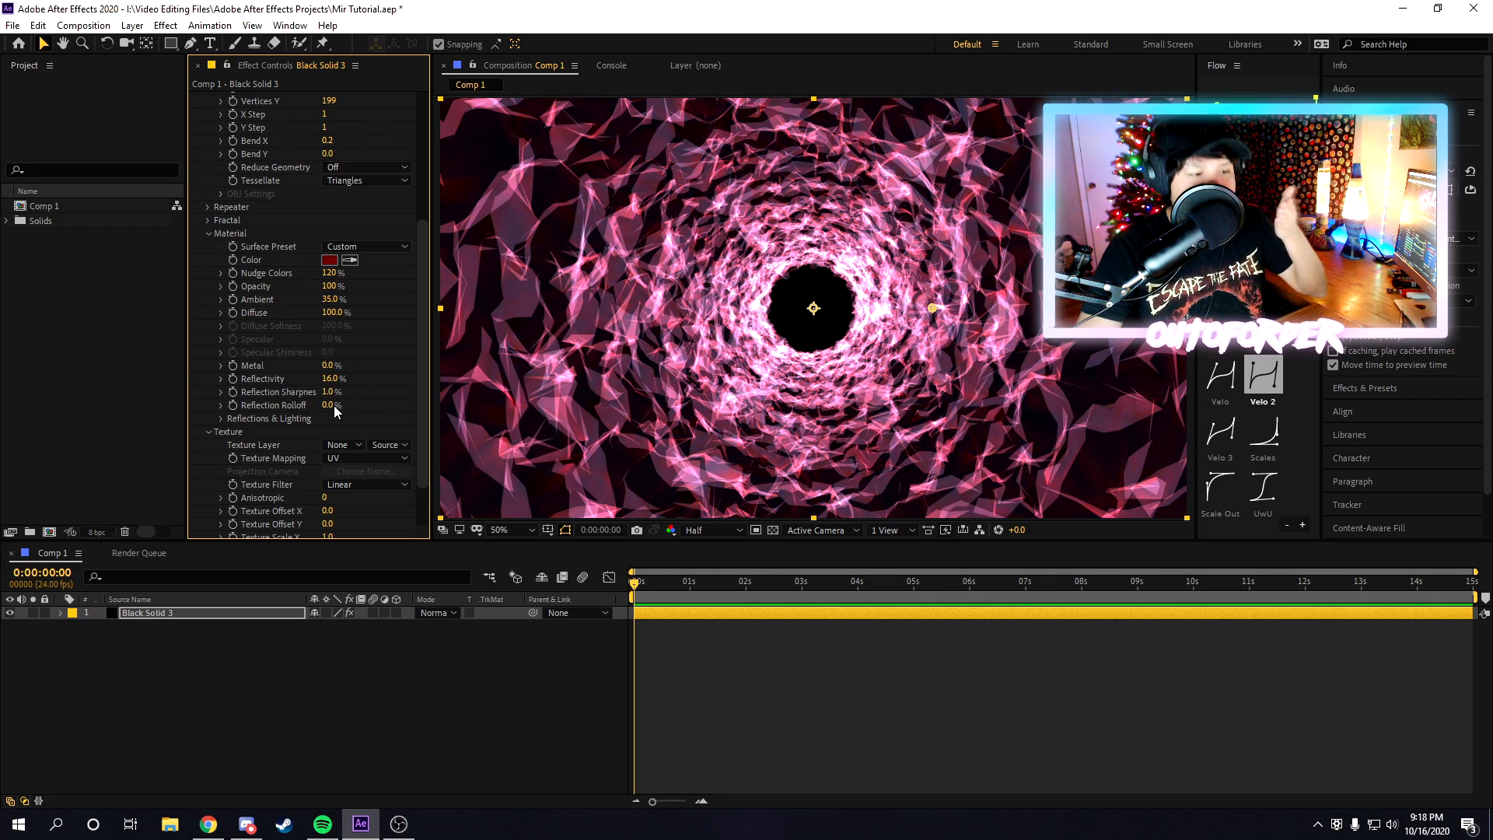
{"action": "scroll", "scroll_direction": "down", "scroll_amount": 3}
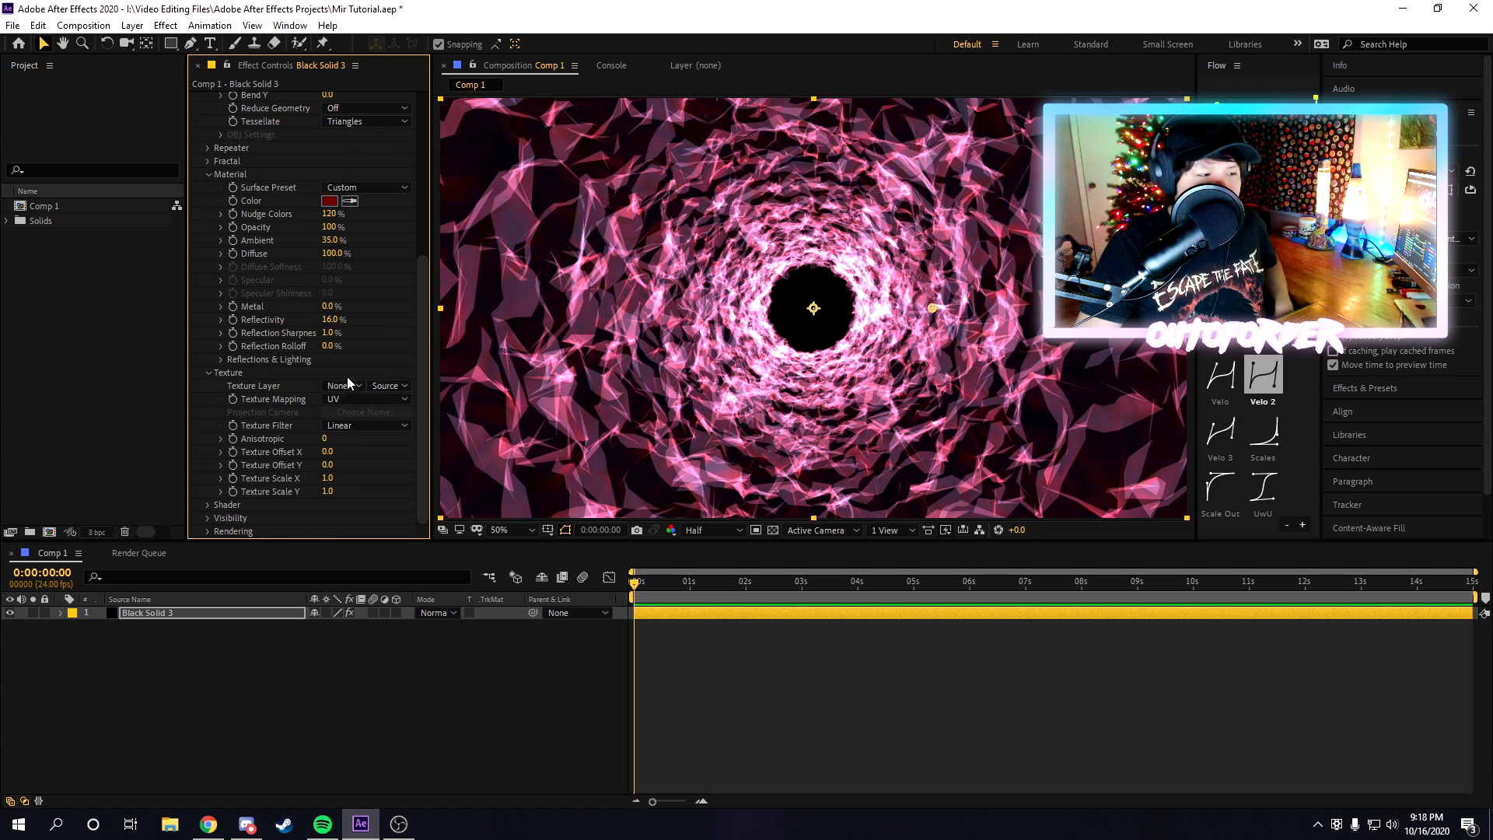
{"action": "left_click", "coordinate": [341, 384]}
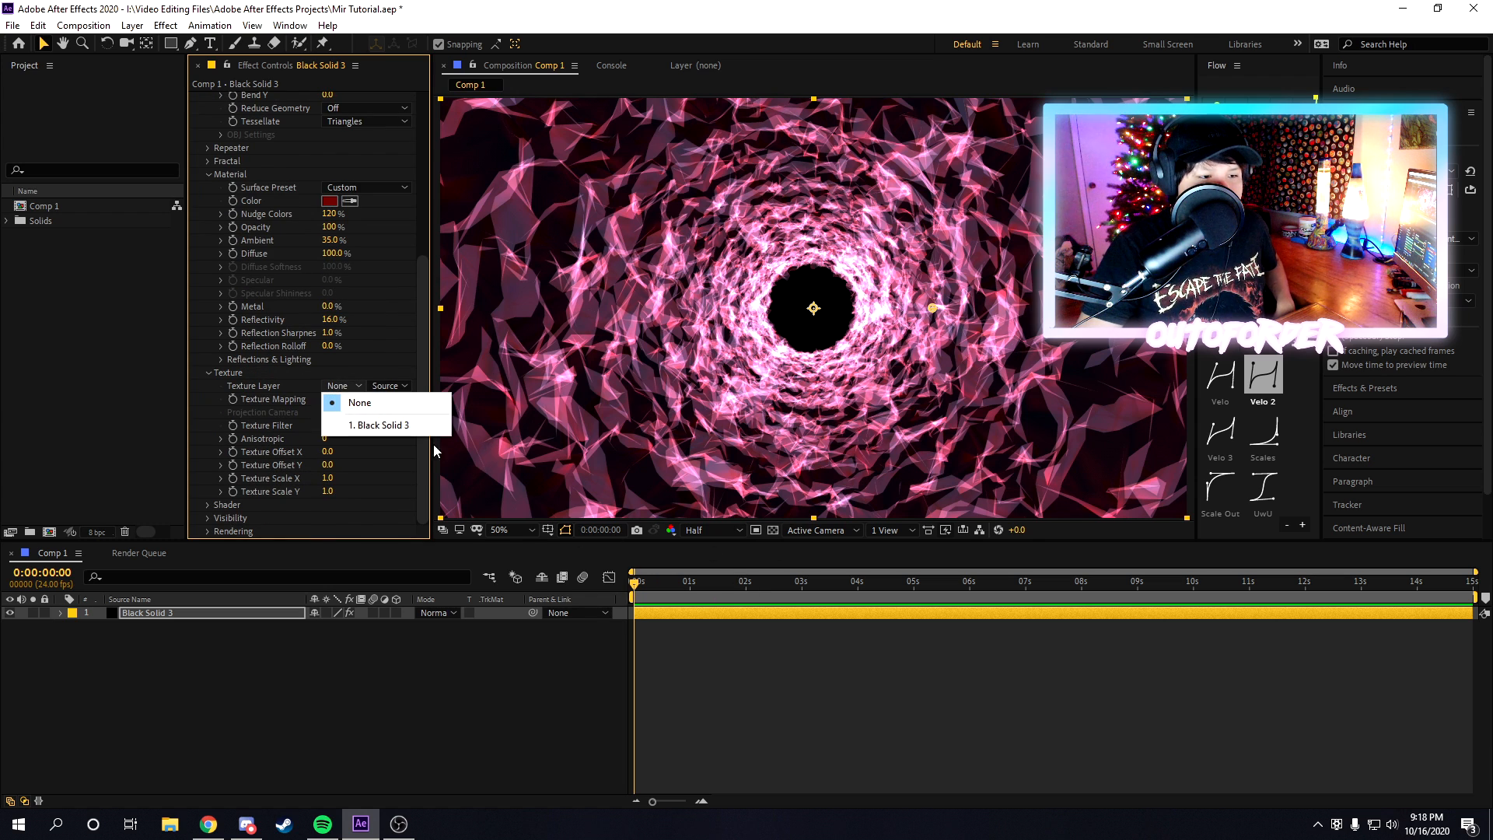
{"action": "mouse_move", "coordinate": [378, 424]}
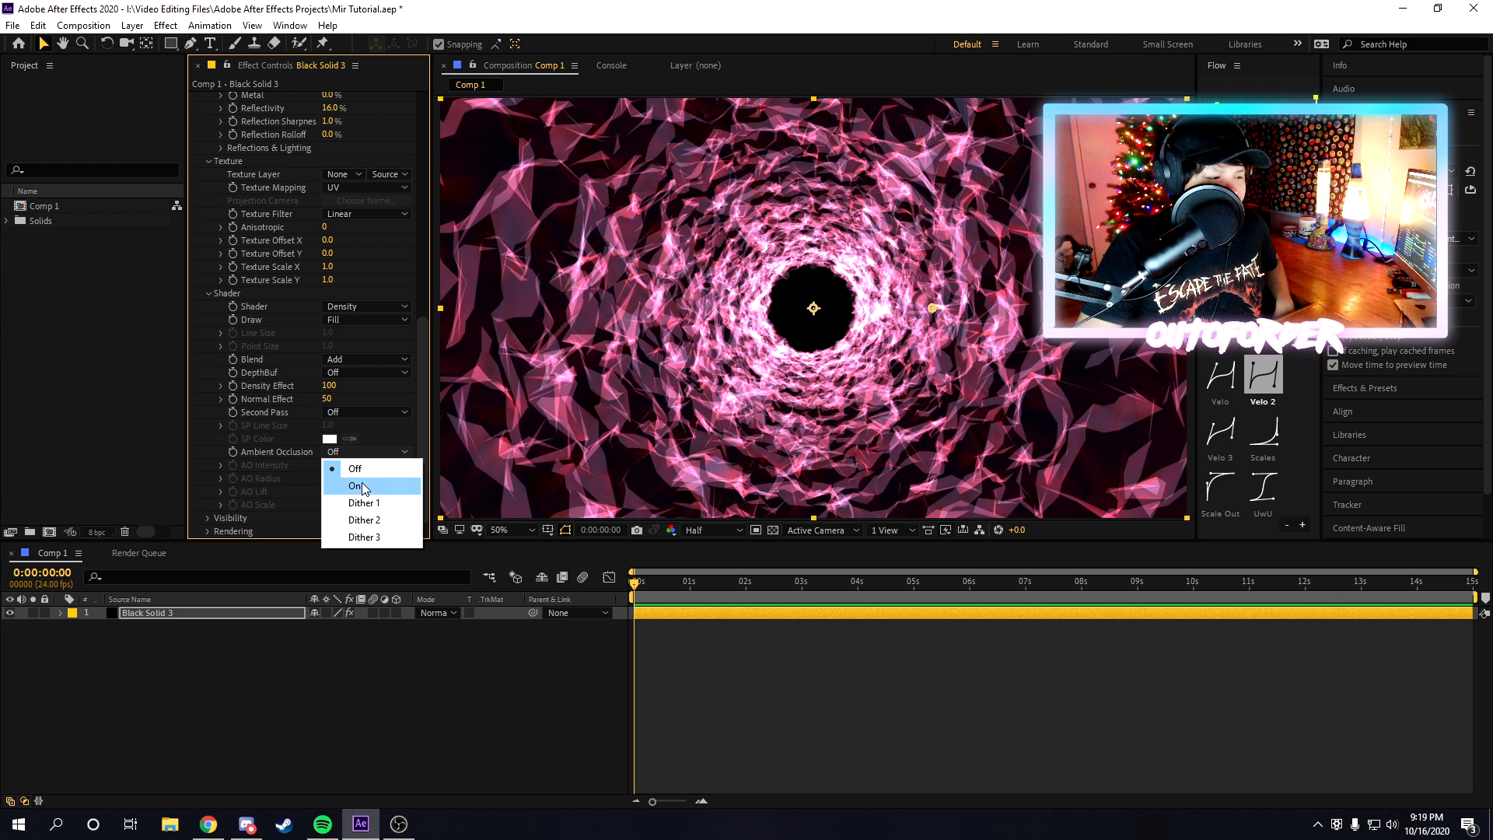
Step: Turn Ambient Occlusion on (Intensity 54, Radius 31, Lift 0.17, Scale 2.8) and set Blend to Normal
{"action": "left_click", "coordinate": [357, 485]}
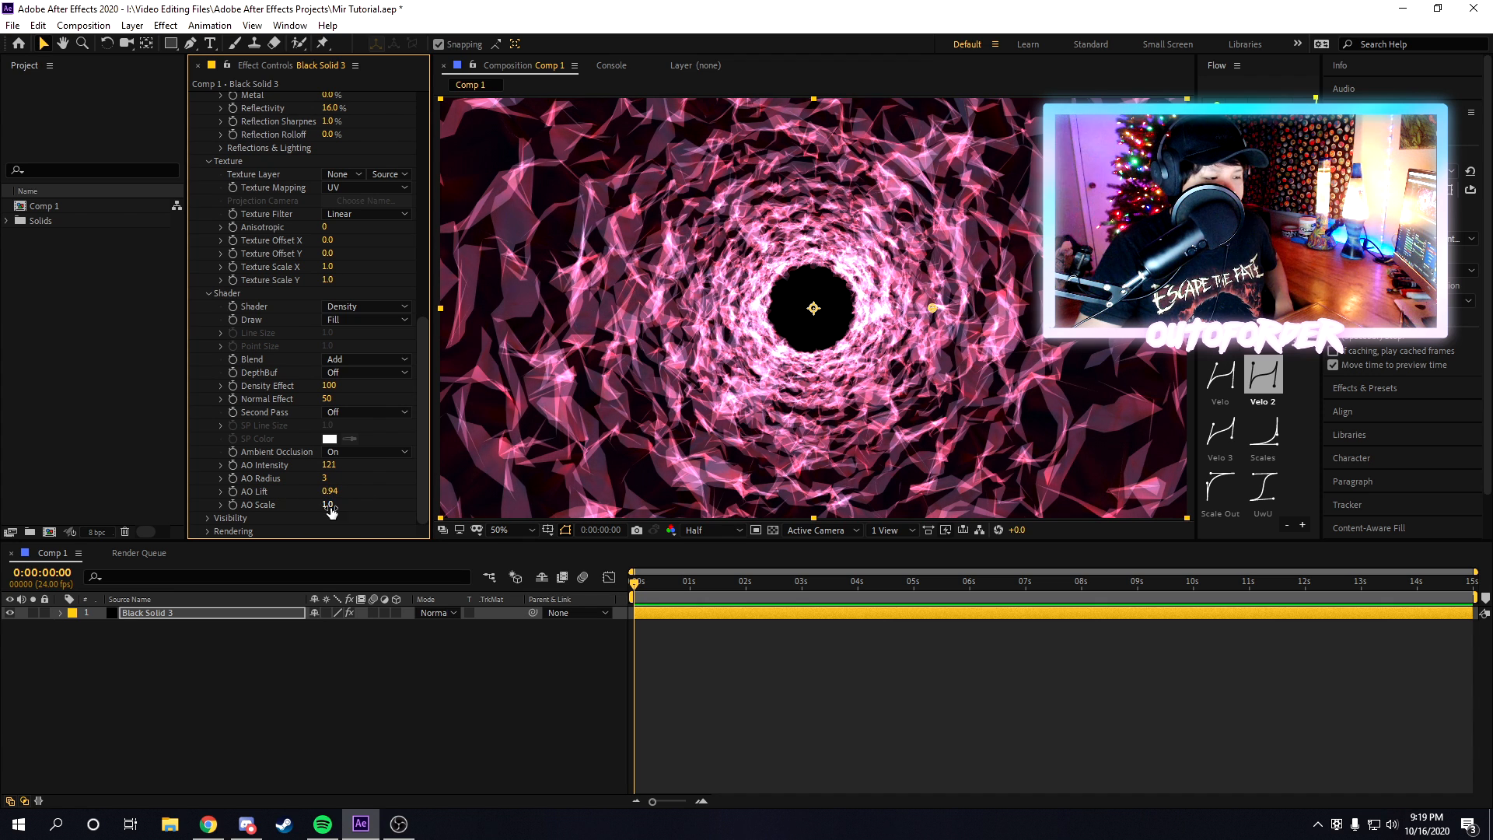
{"action": "left_click", "coordinate": [365, 360]}
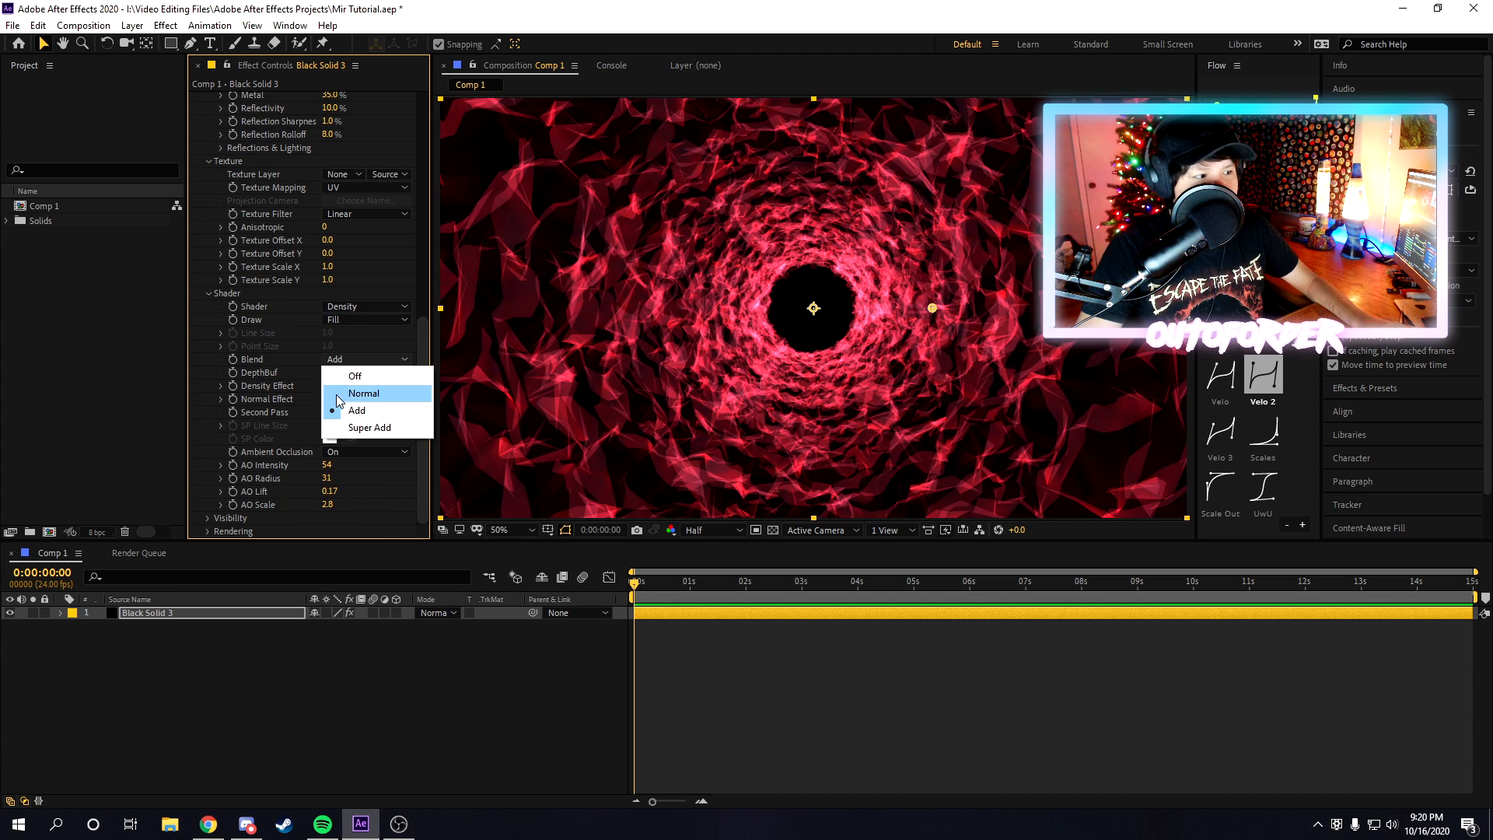
{"action": "left_click", "coordinate": [362, 392]}
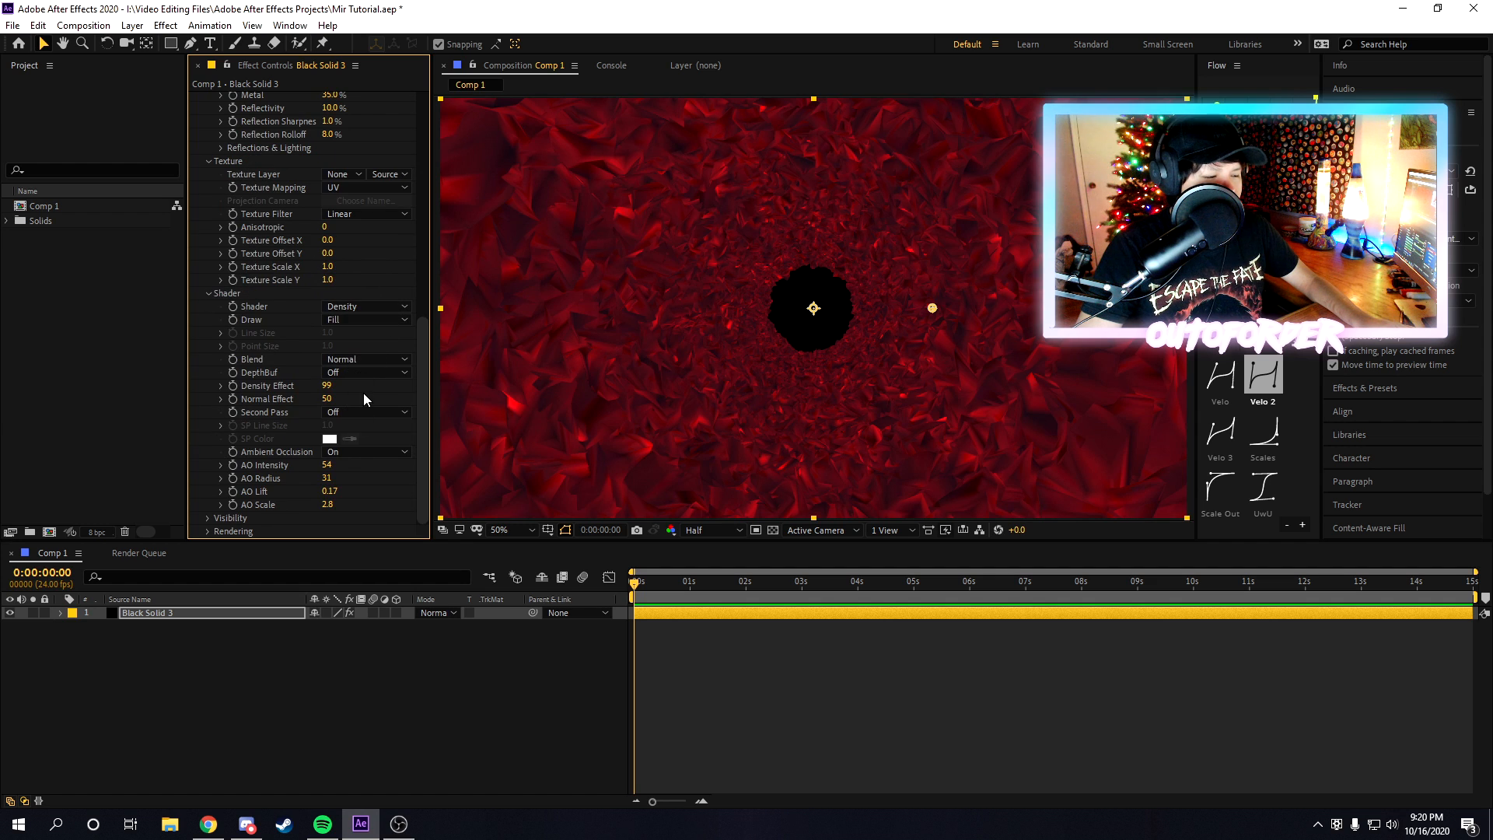
{"action": "left_click", "coordinate": [364, 359]}
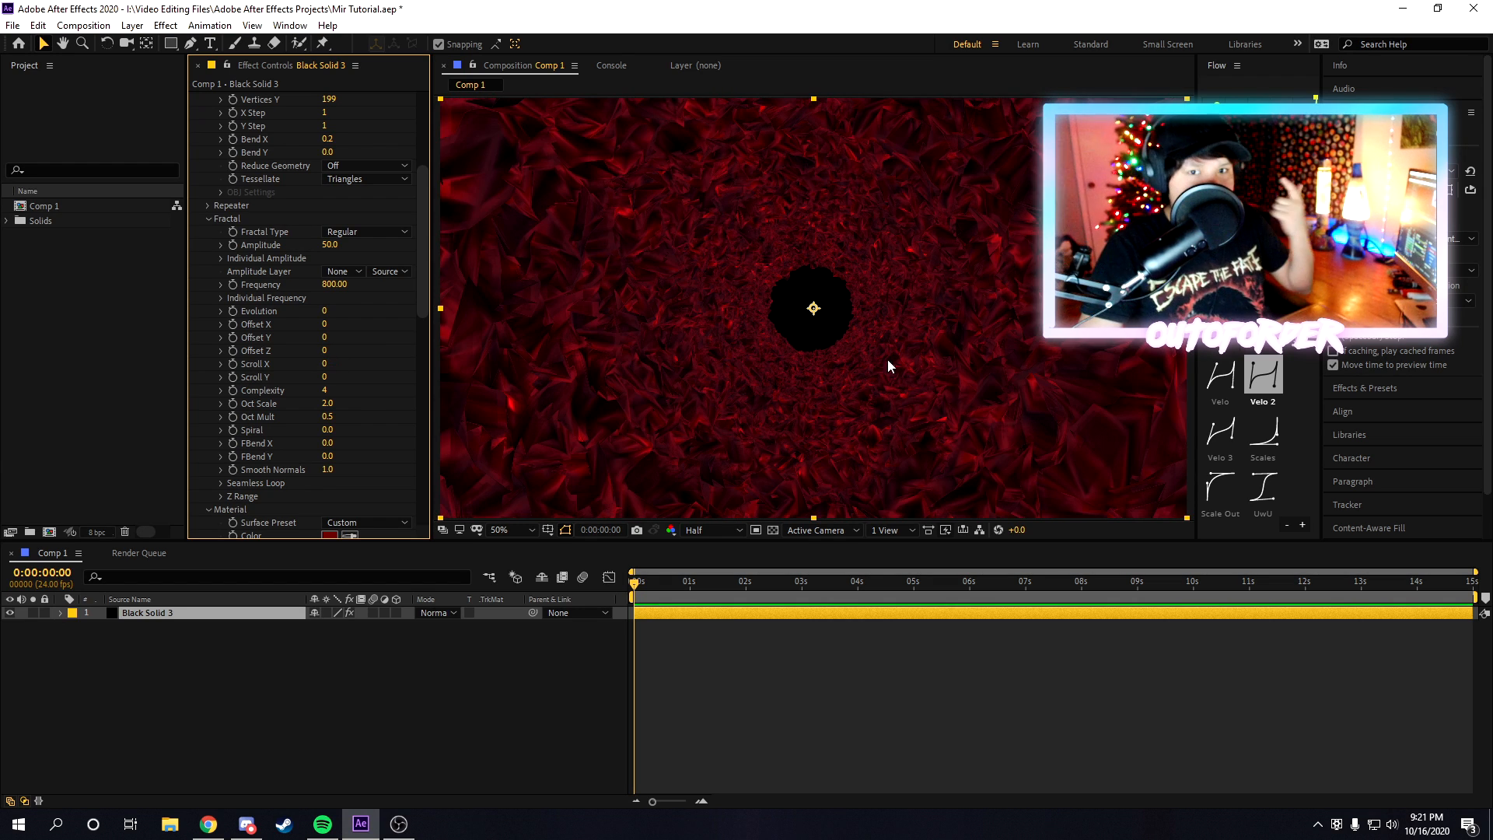
{"action": "mouse_move", "coordinate": [601, 414]}
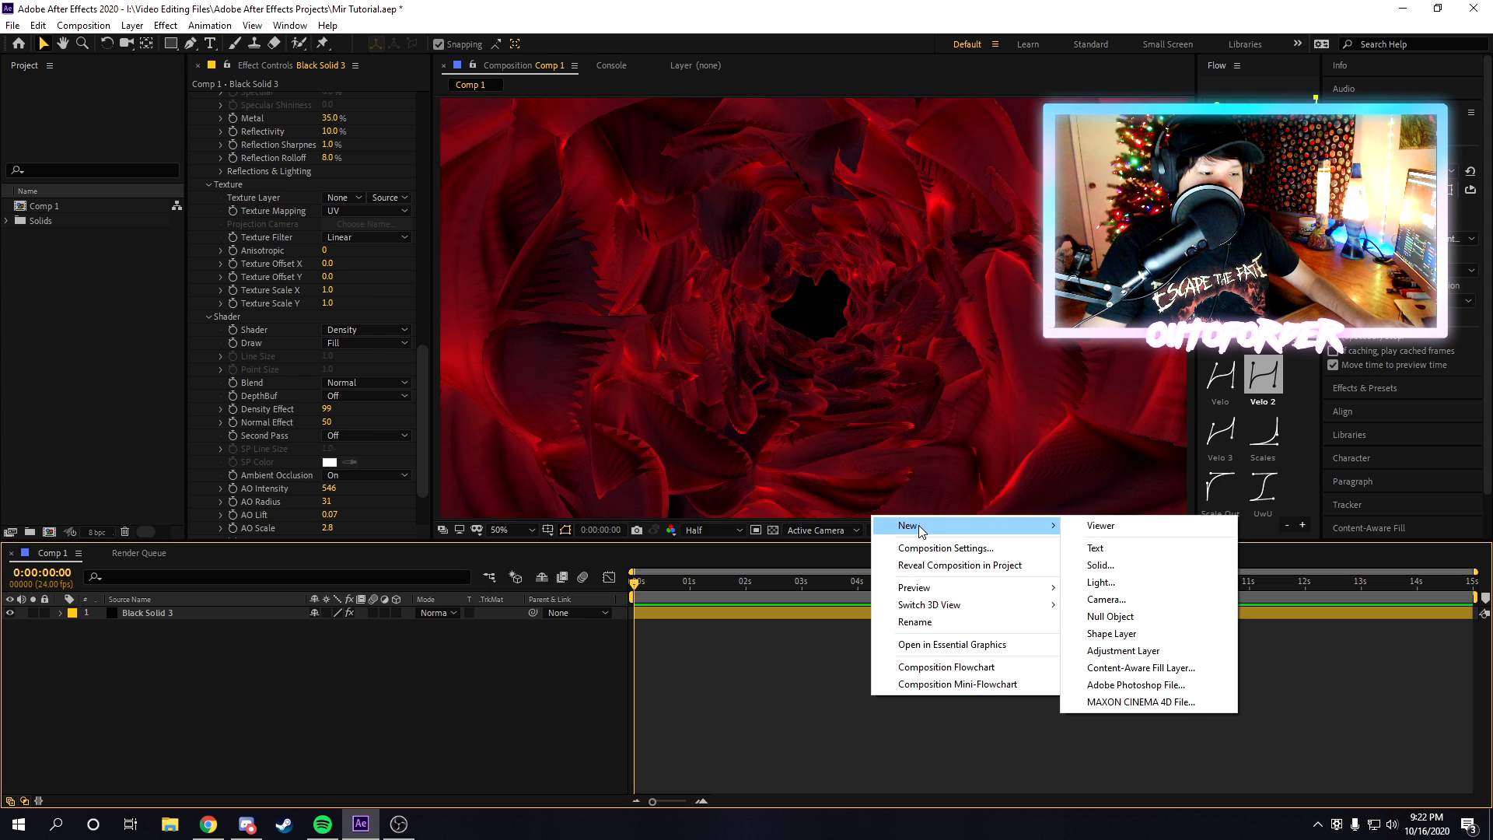
Step: Add Point Light 1 as a point light with Inverse Square Clamped falloff and radius 500
{"action": "left_click", "coordinate": [1102, 582]}
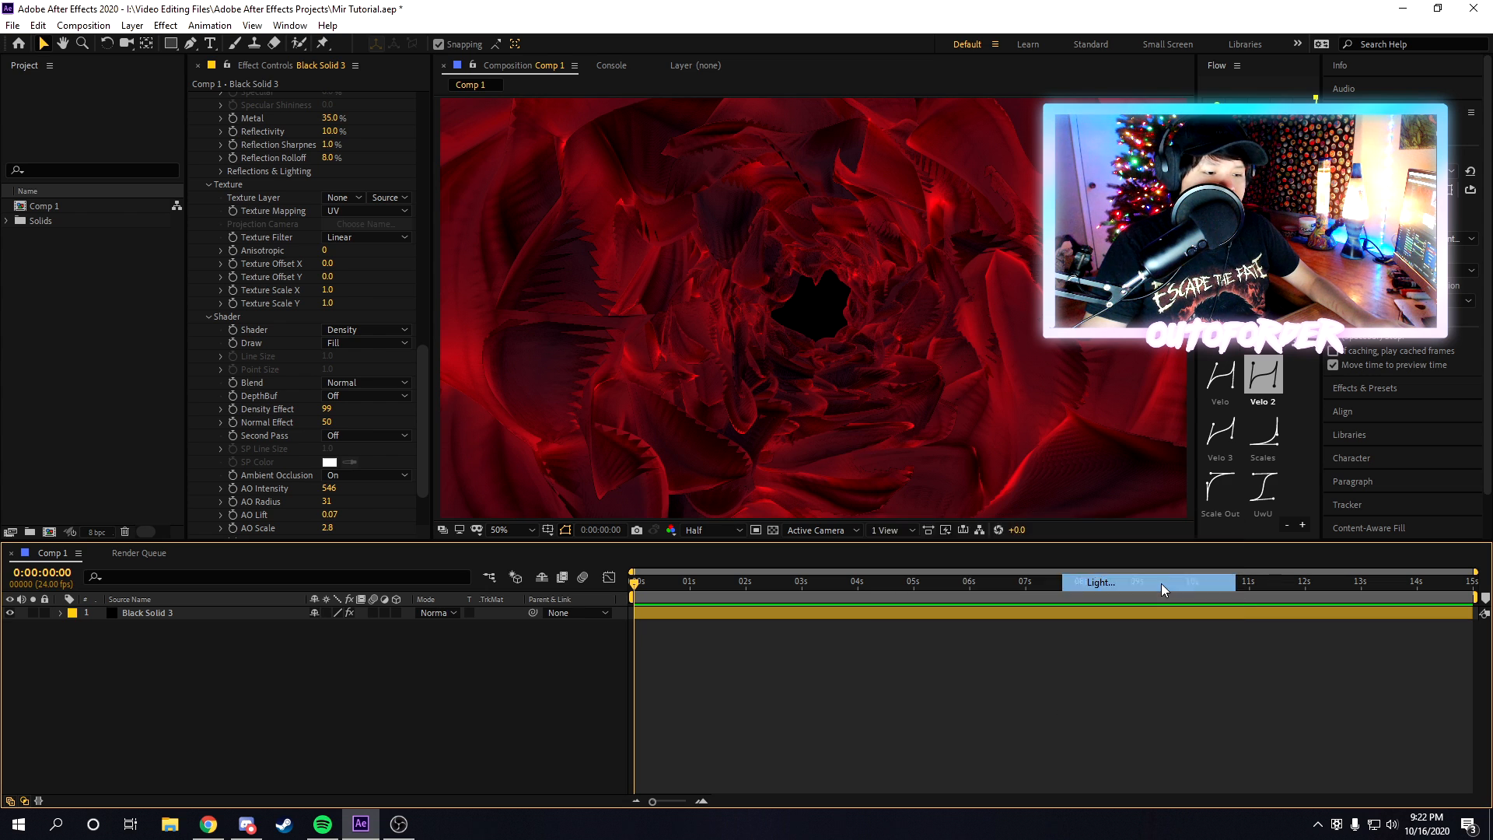
{"action": "left_click", "coordinate": [153, 81]}
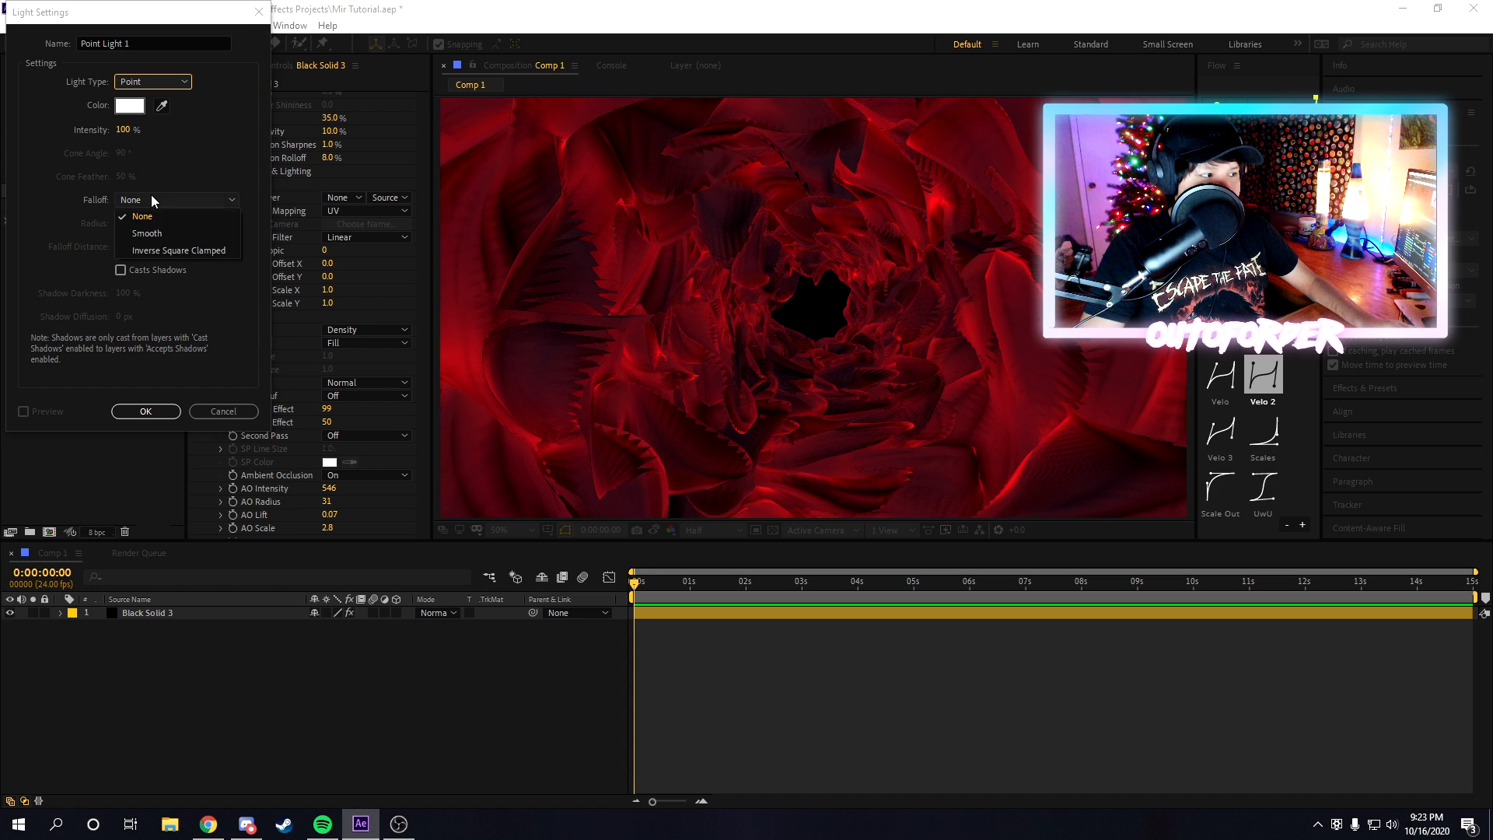
{"action": "mouse_move", "coordinate": [178, 249]}
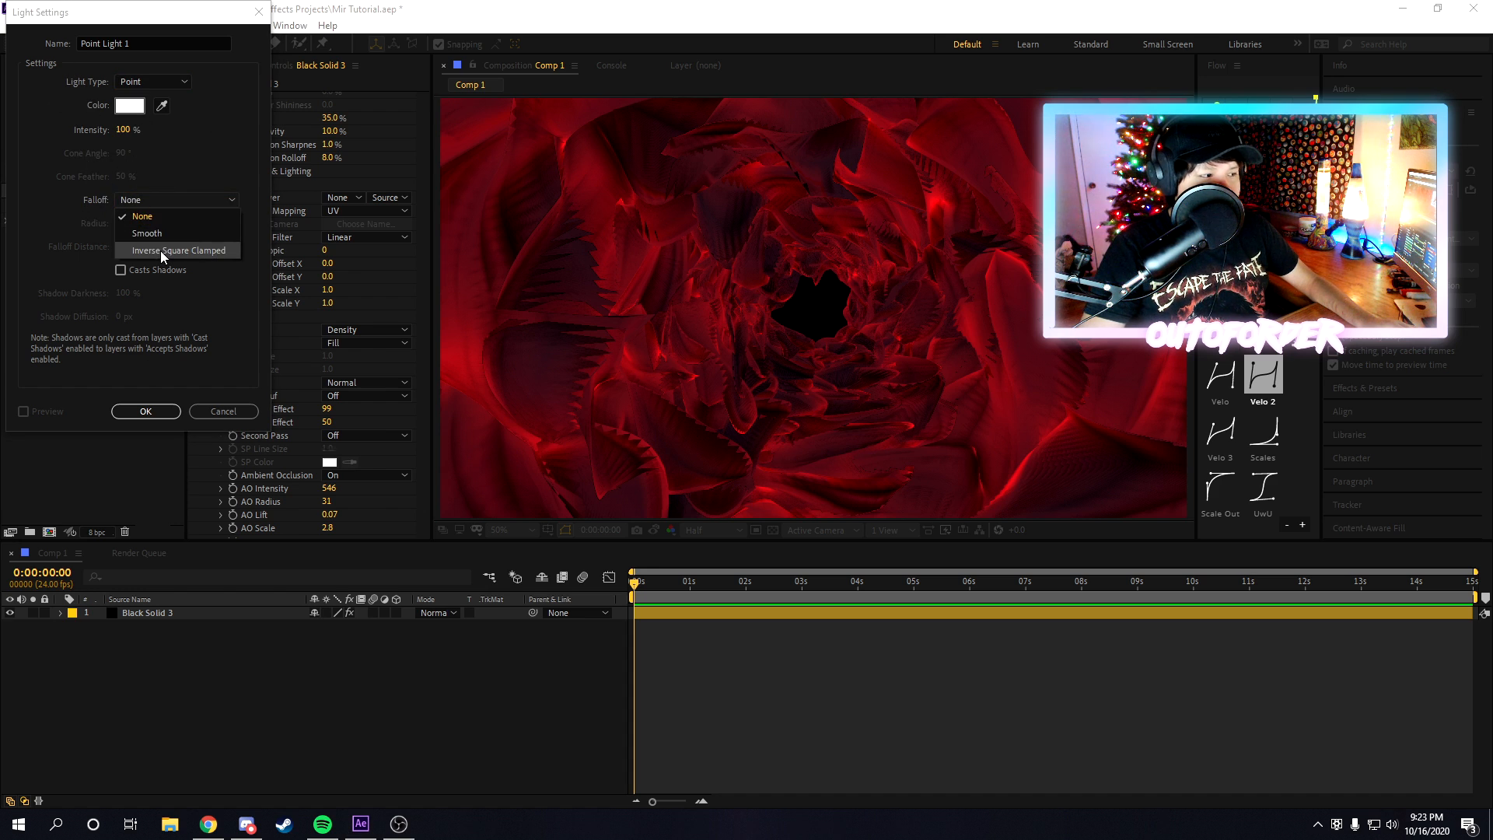
{"action": "left_click", "coordinate": [177, 248]}
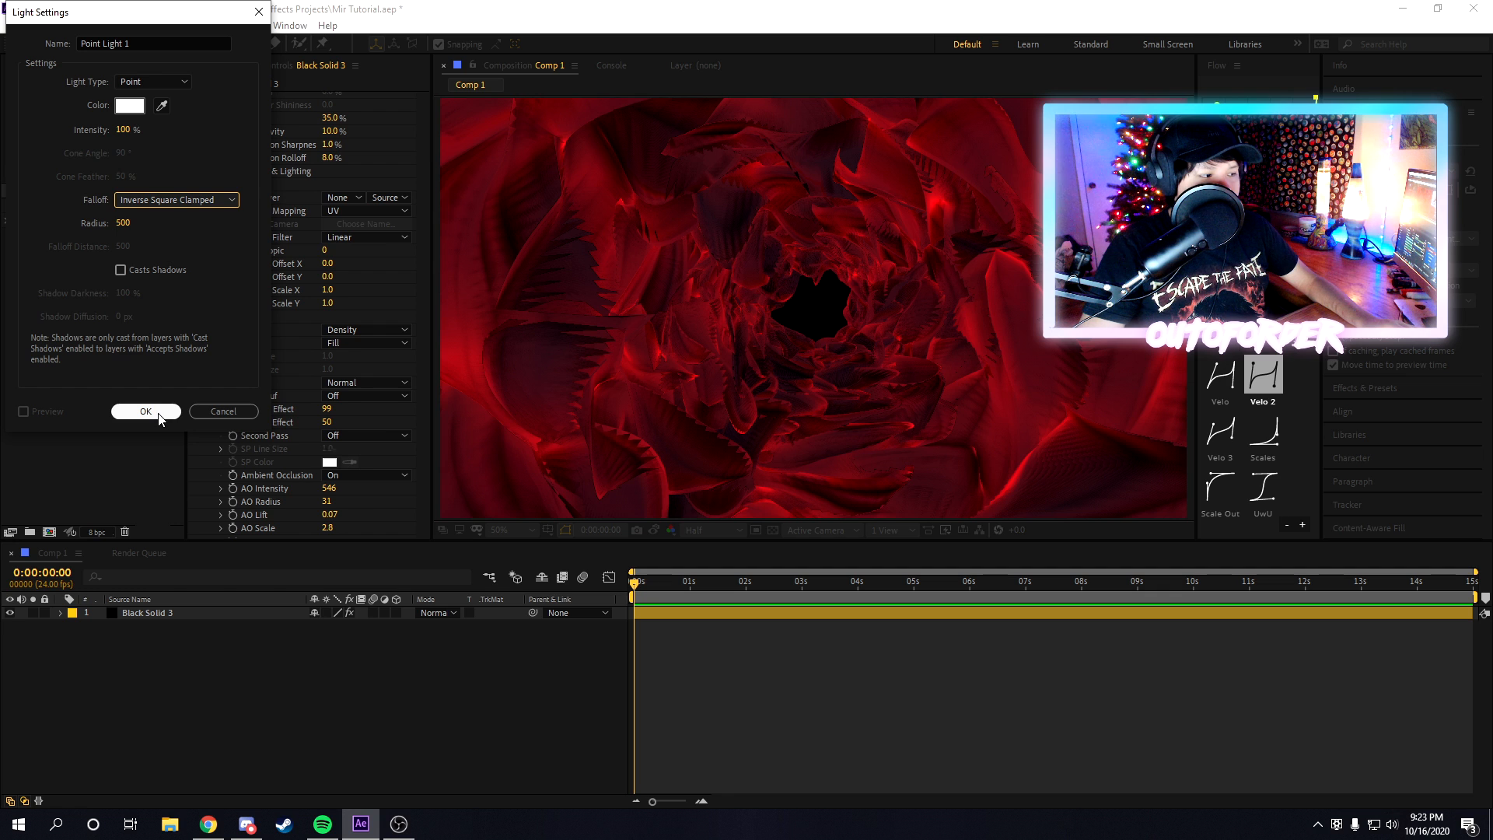
{"action": "left_click", "coordinate": [144, 411]}
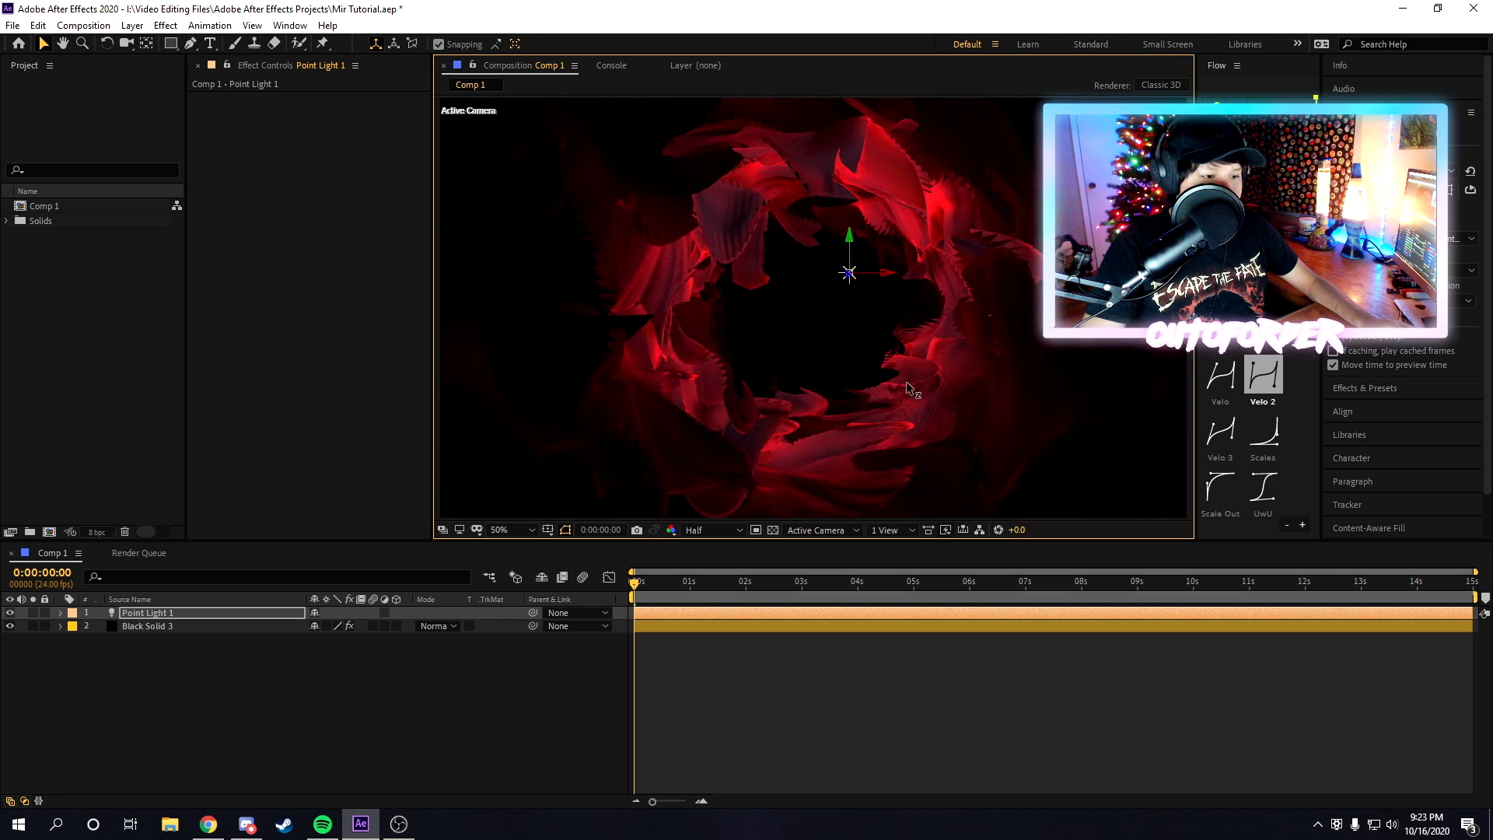
Step: Keep the light white, duplicate it to get Point Light 2, and remove the extra Point Light 3
{"action": "left_click", "coordinate": [61, 613]}
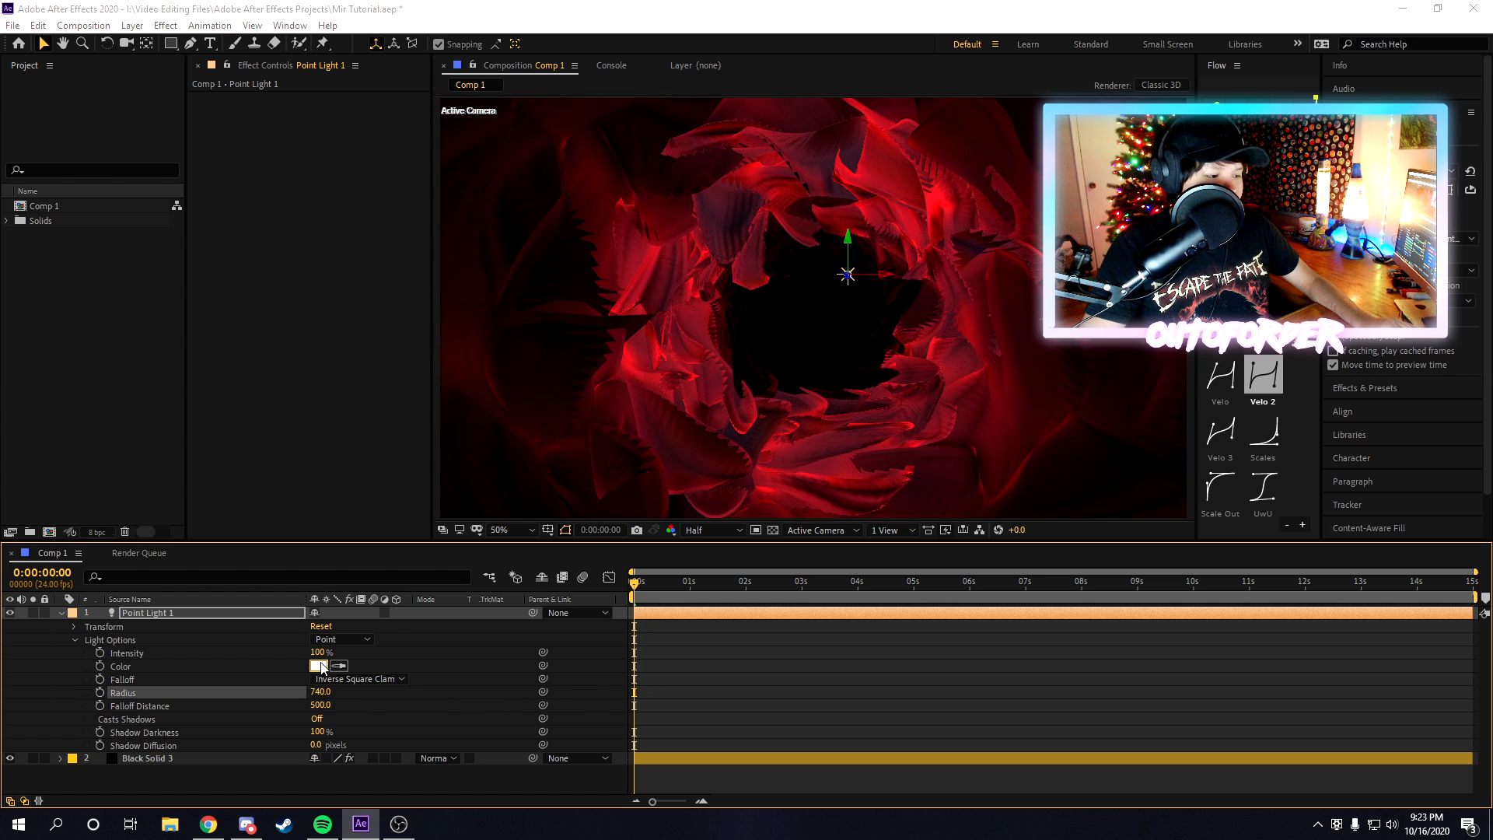
{"action": "left_click", "coordinate": [319, 668]}
{"action": "type", "text": "0048FF"}
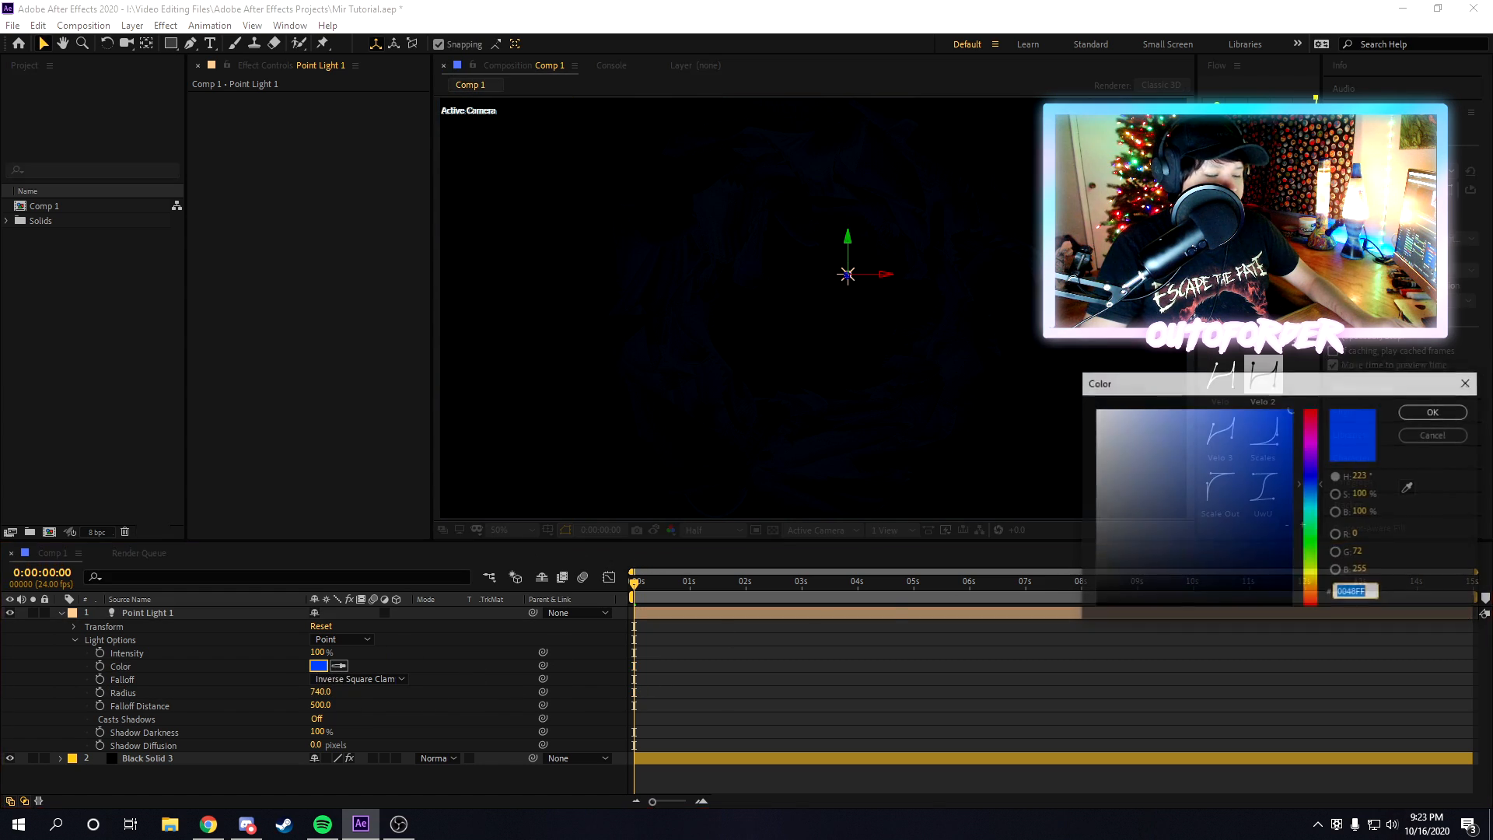
{"action": "left_click", "coordinate": [1431, 410]}
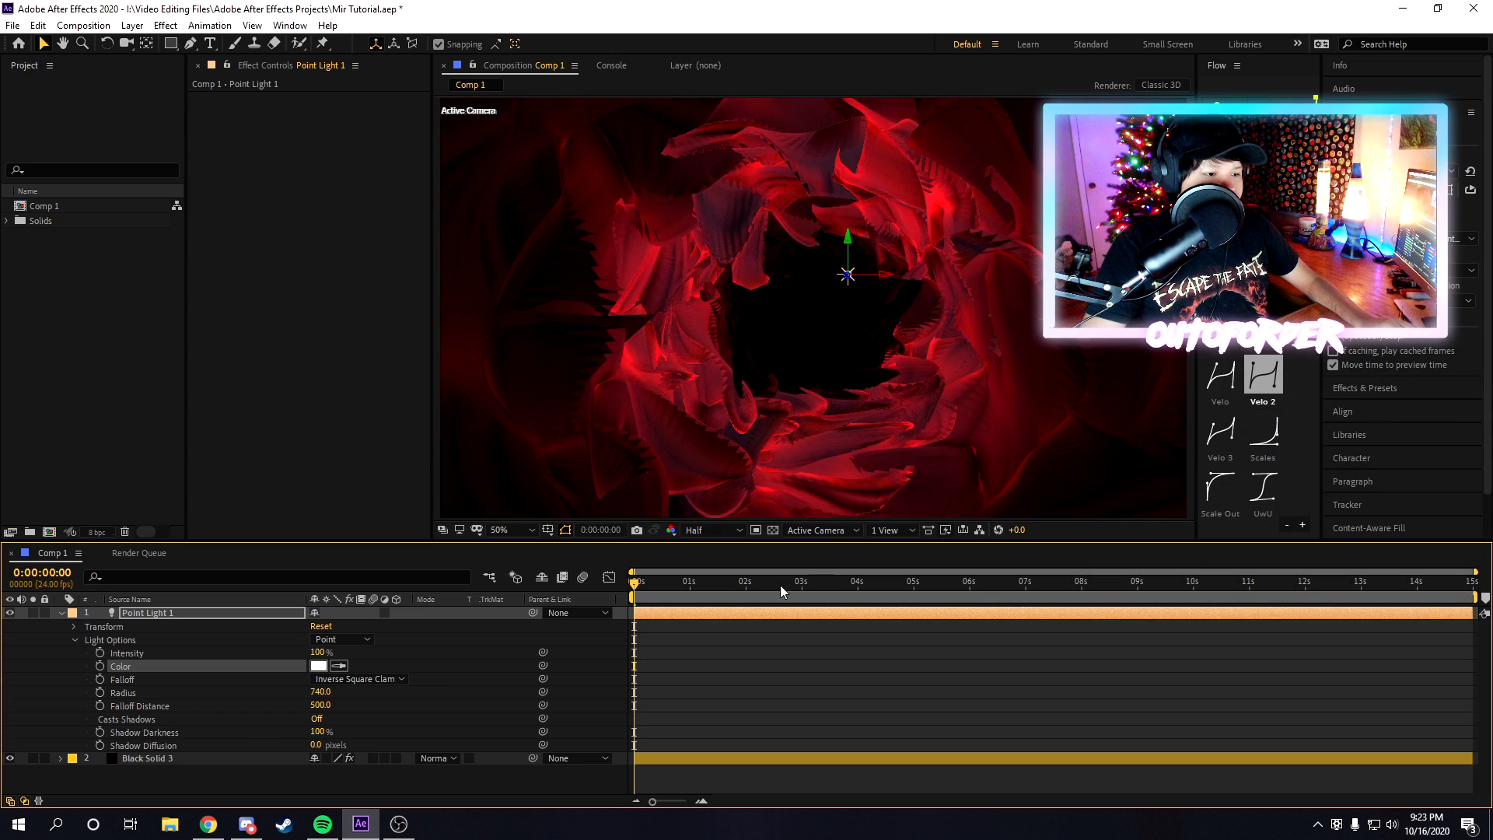
{"action": "left_click", "coordinate": [318, 664]}
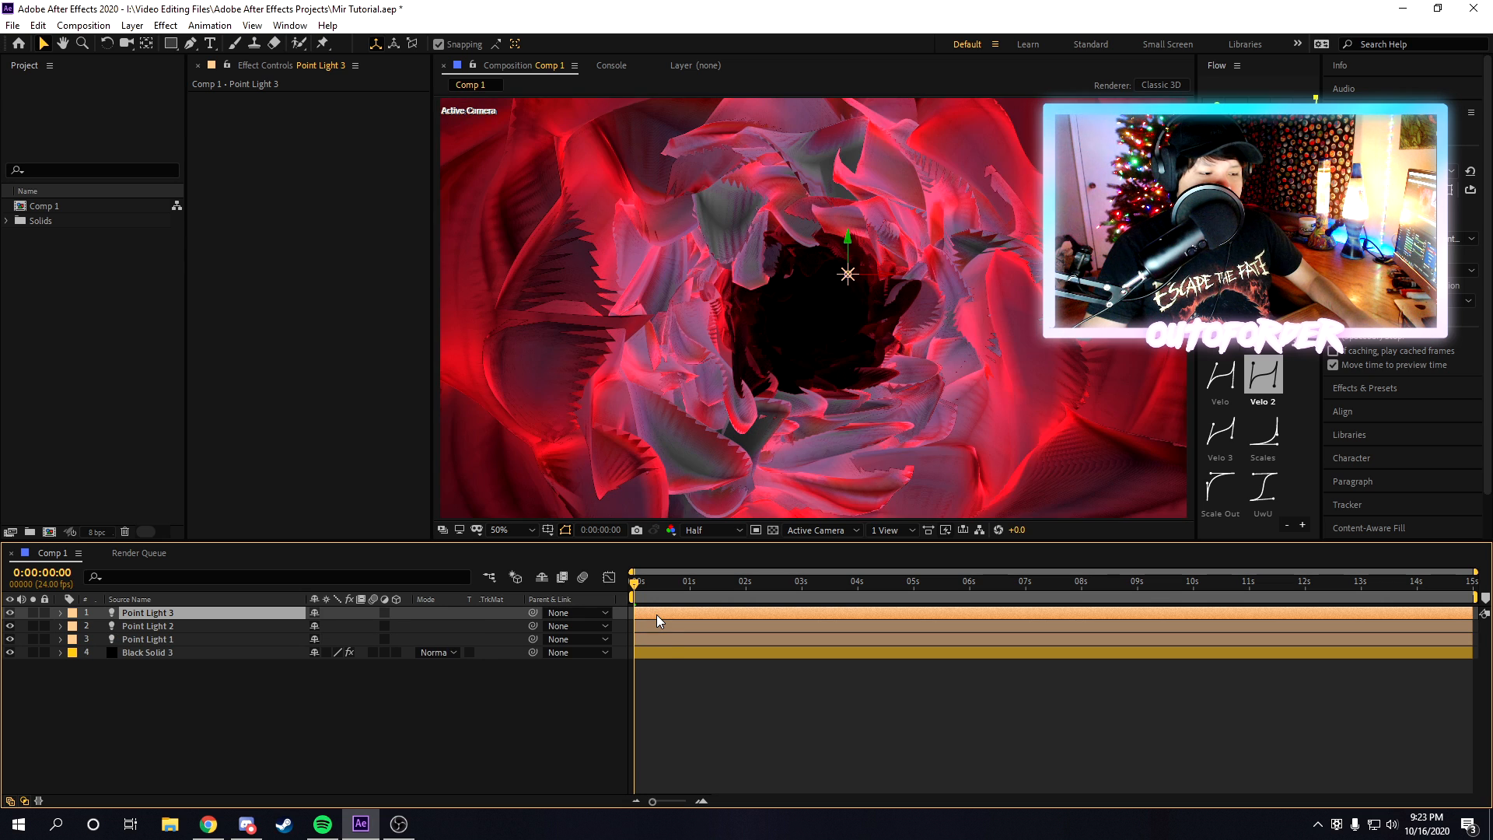
{"action": "left_click", "coordinate": [148, 625]}
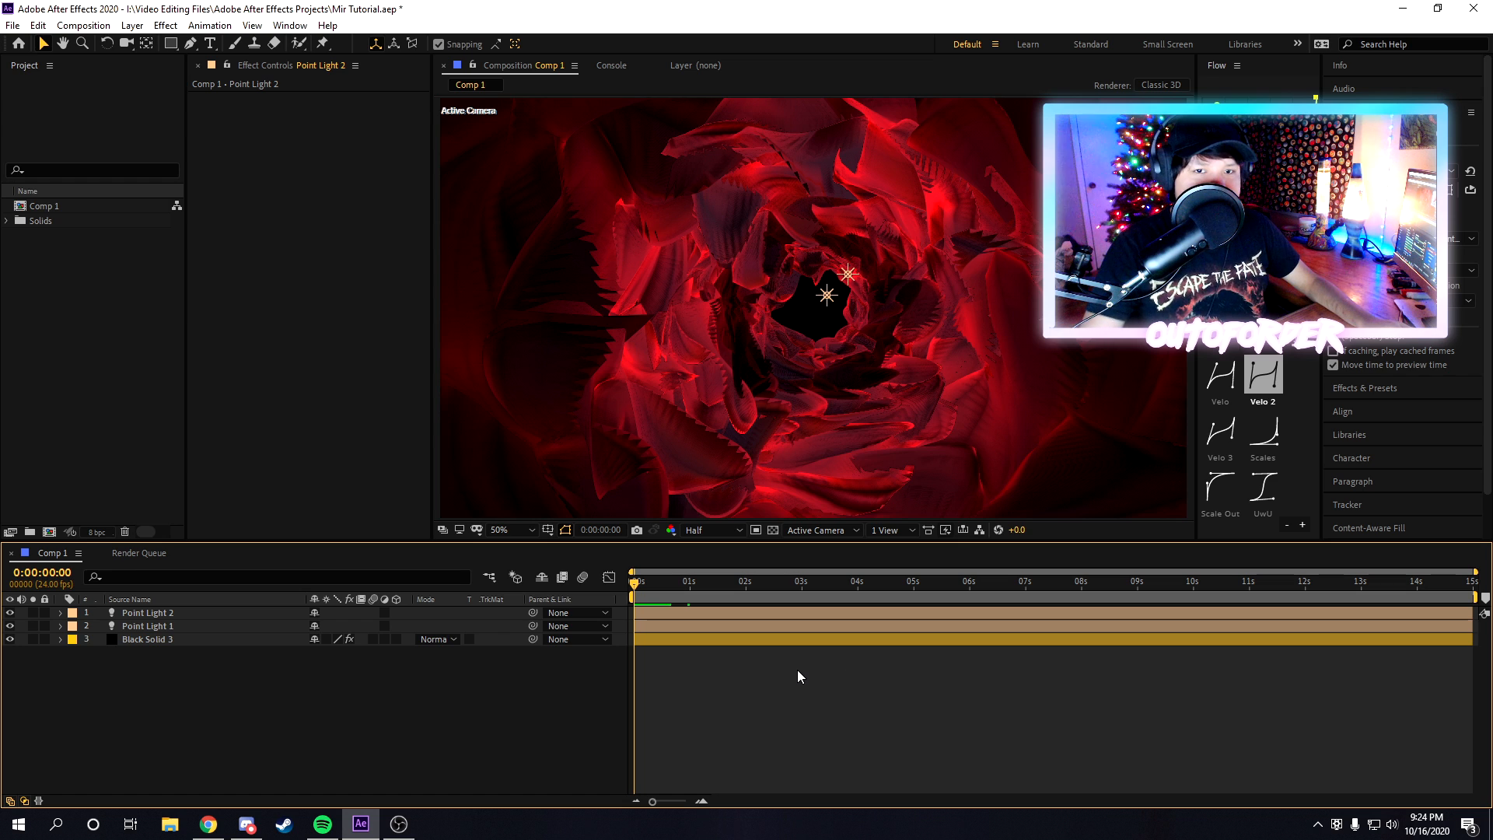
Step: Add Camera 1 to the composition with default Camera Settings
{"action": "right_click", "coordinate": [800, 676]}
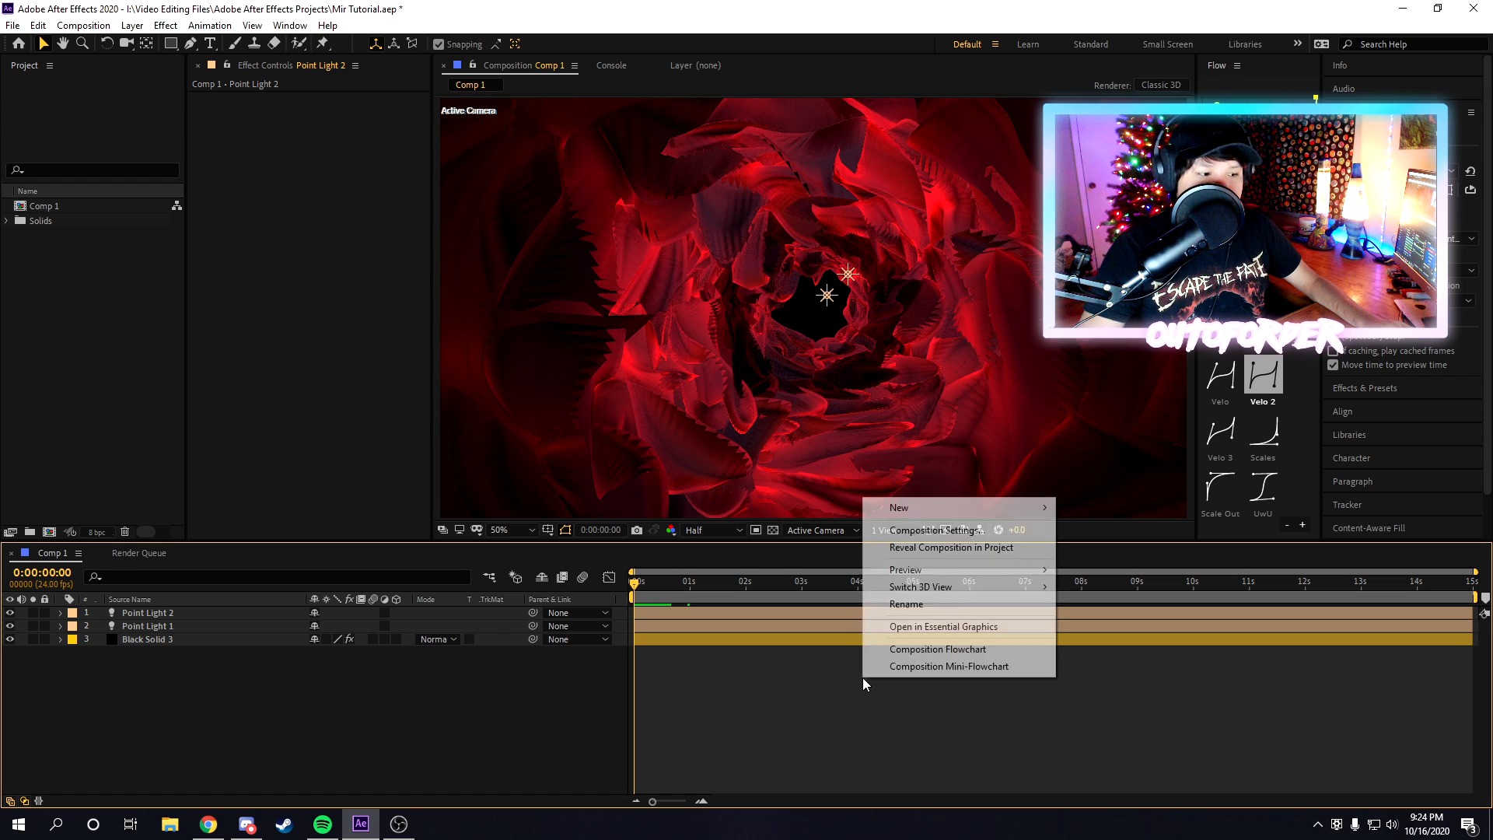
{"action": "mouse_move", "coordinate": [899, 507]}
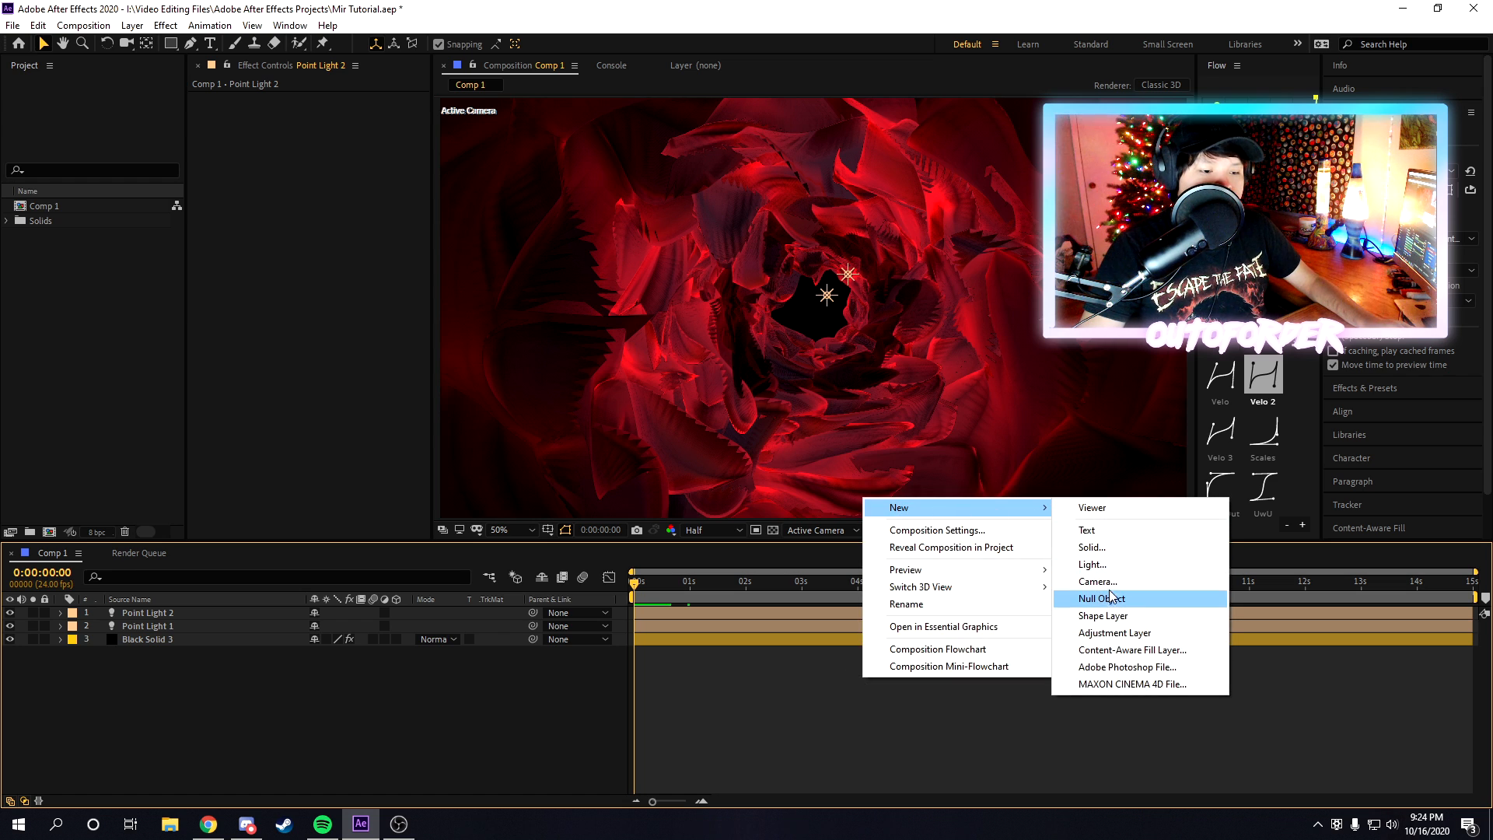
{"action": "left_click", "coordinate": [1097, 580]}
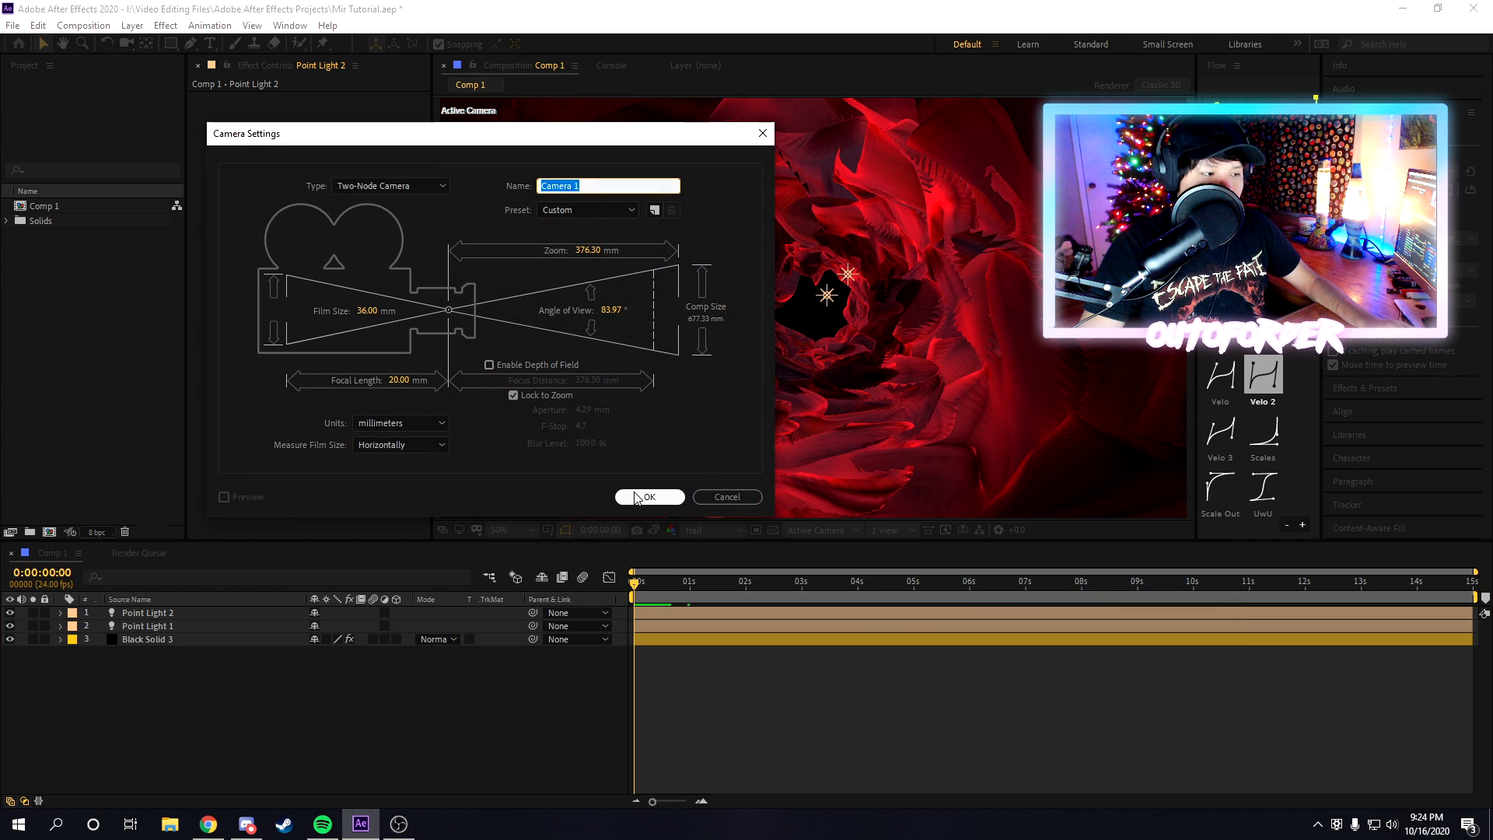
{"action": "left_click", "coordinate": [648, 496]}
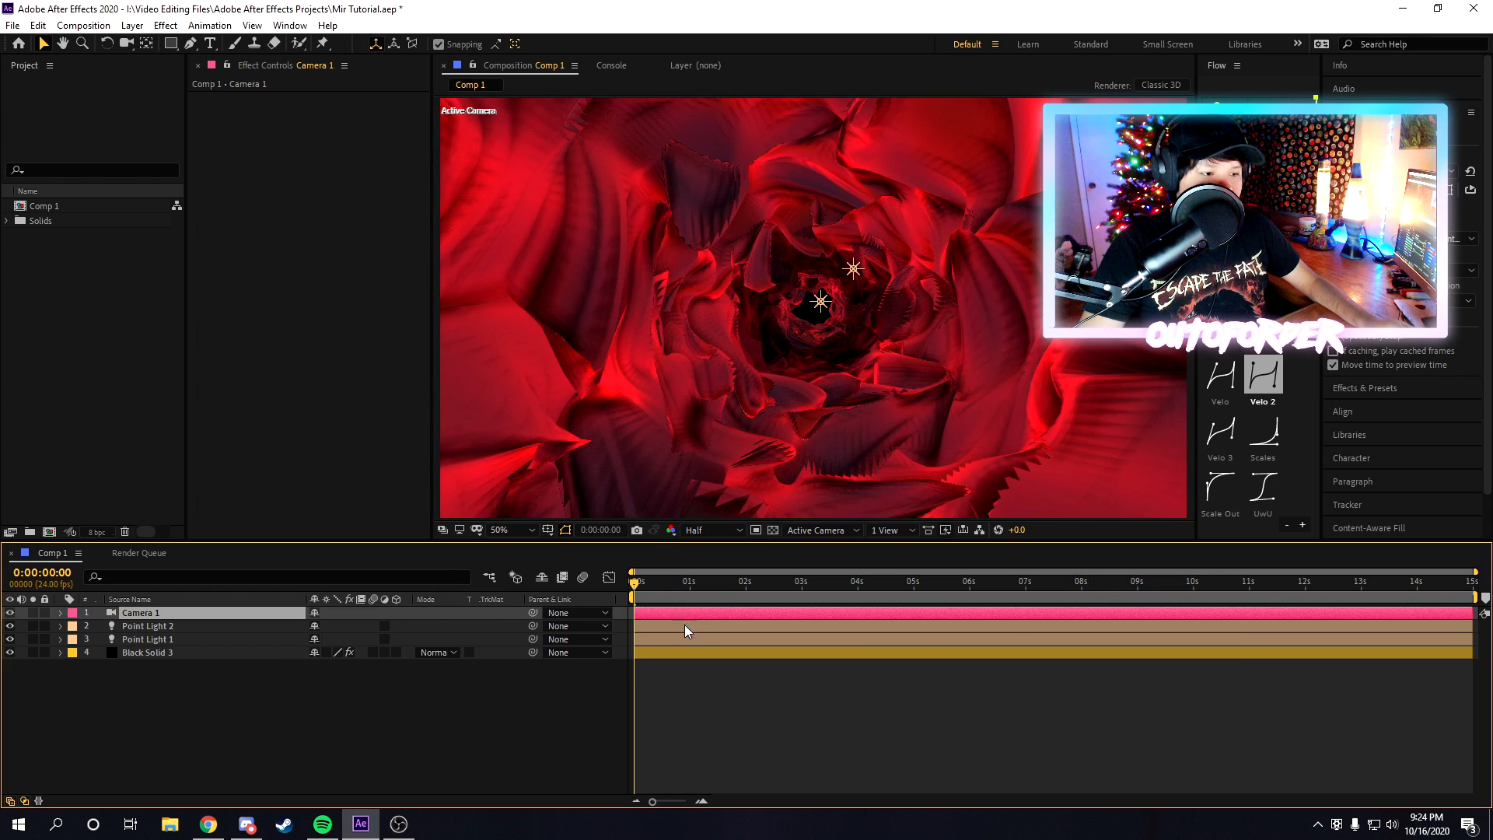
Step: Add a 3D Null 2, parent Camera 1 to it and set its Z position to -2033
{"action": "right_click", "coordinate": [686, 629]}
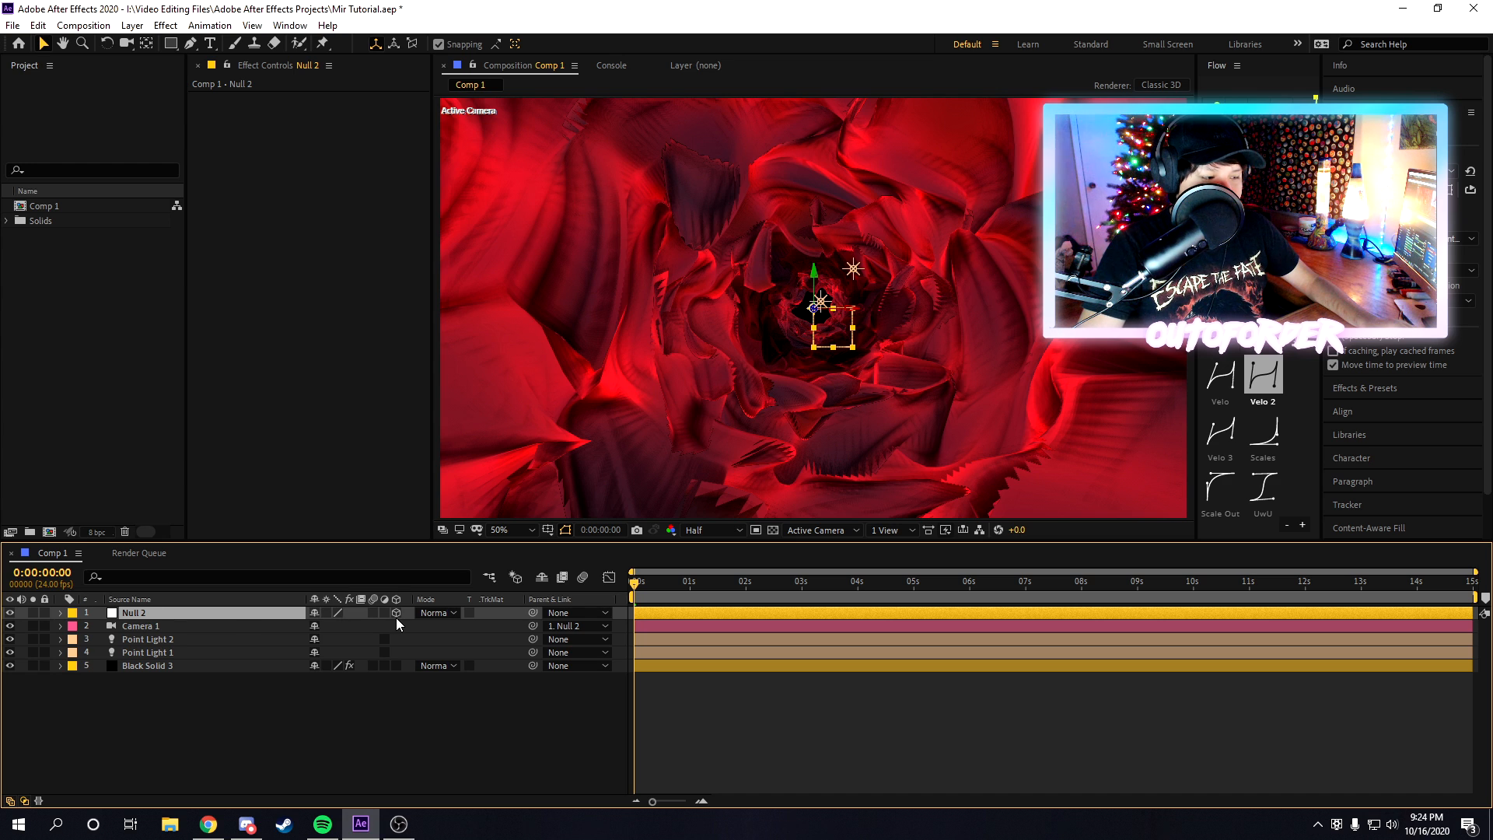
{"action": "mouse_move", "coordinate": [227, 620]}
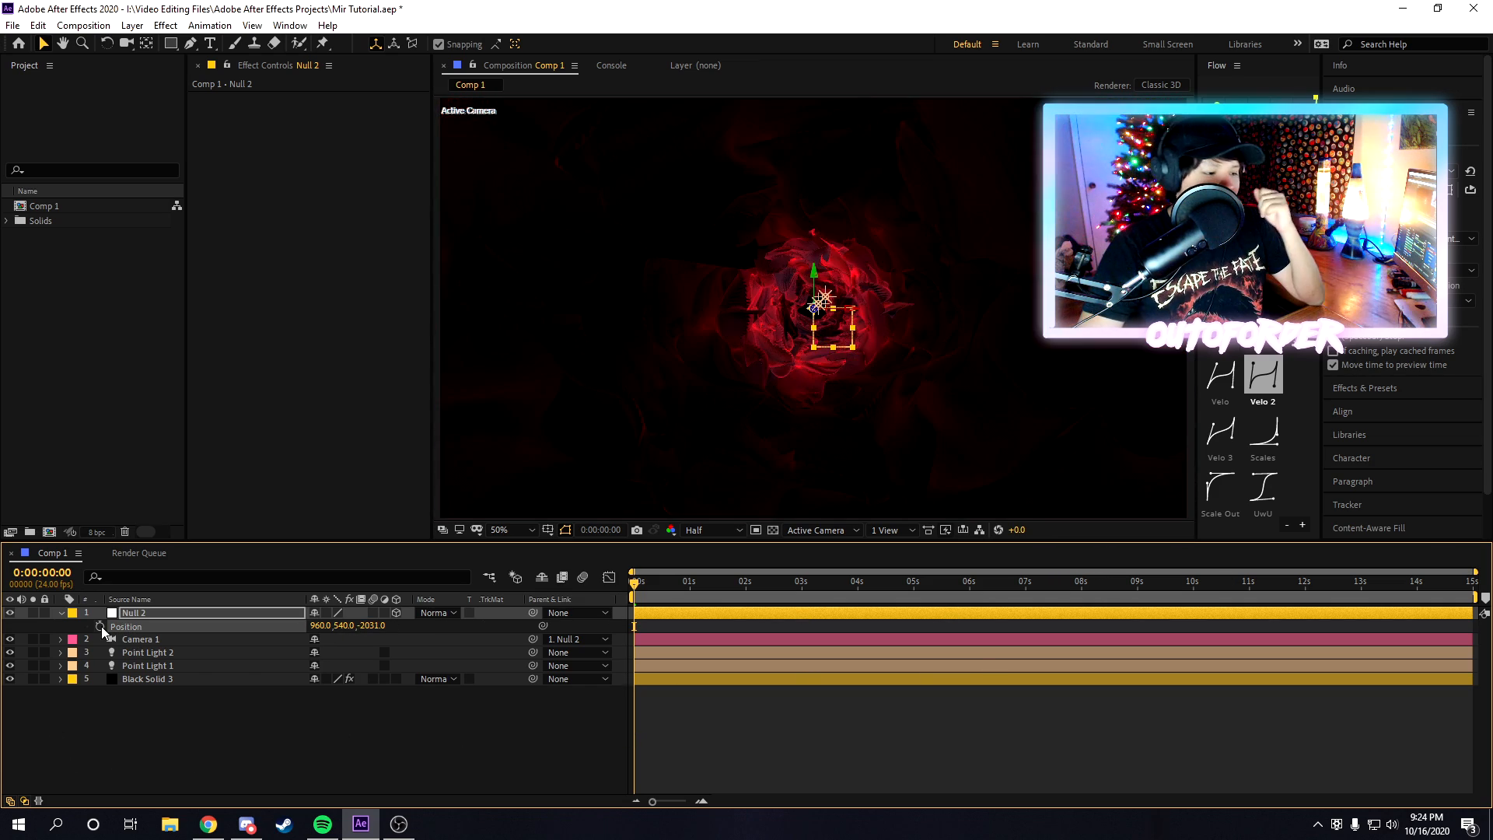
{"action": "left_click", "coordinate": [101, 625]}
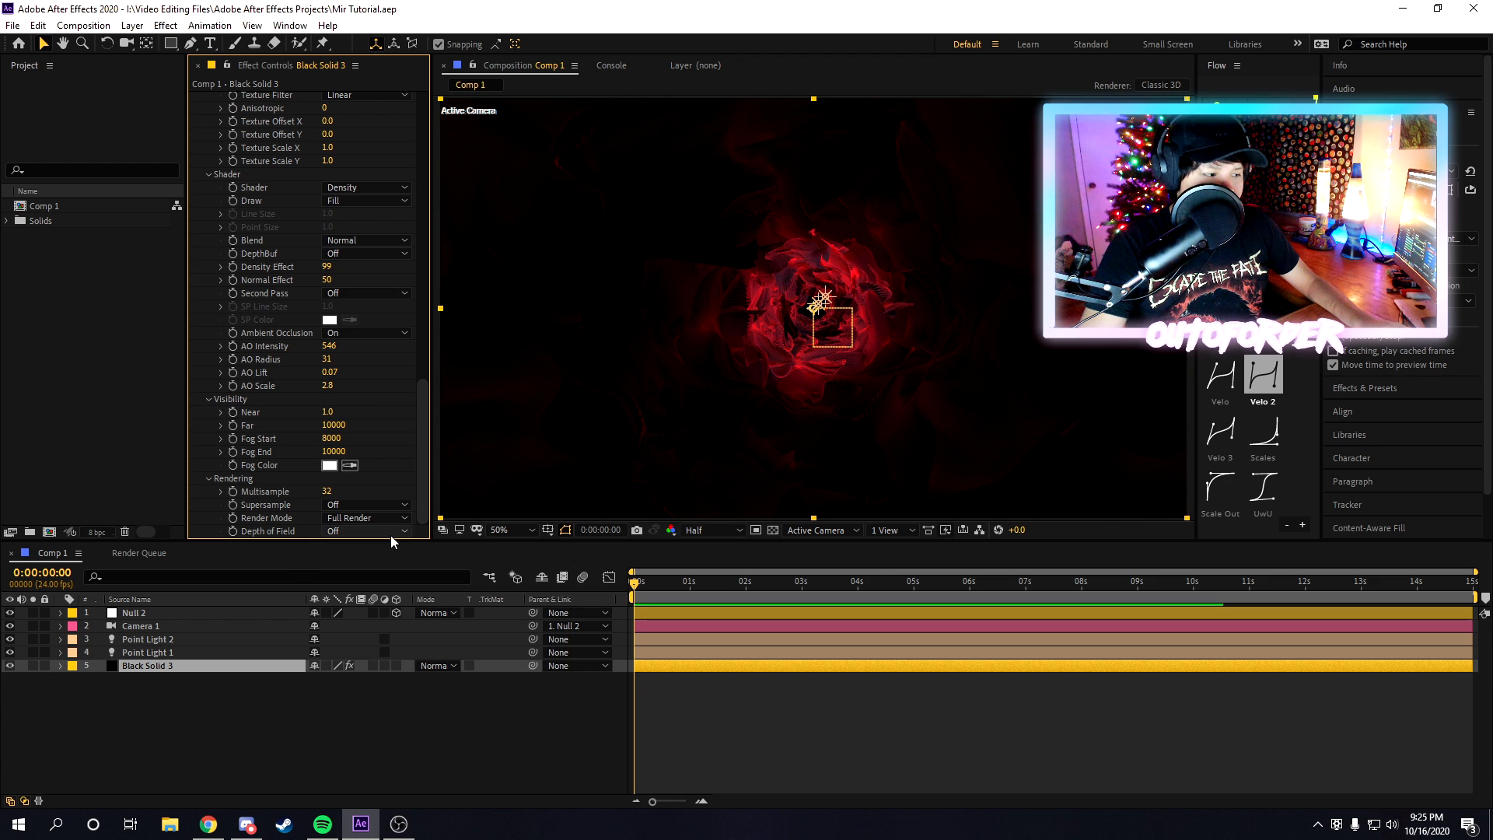
Step: Set Mir's Depth of Field to Camera Settings in the Rendering section
{"action": "left_click", "coordinate": [365, 530]}
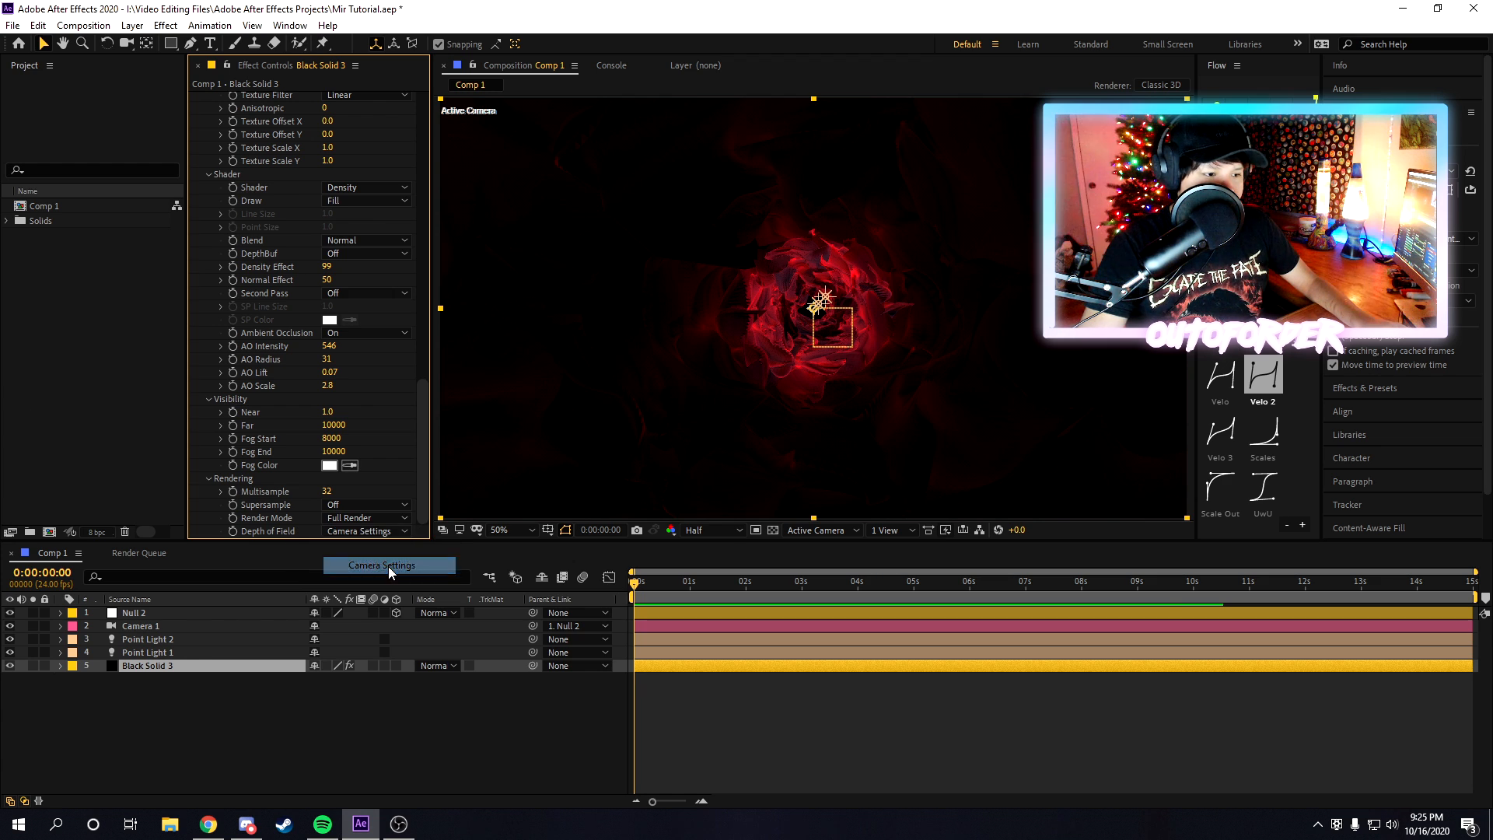
{"action": "left_click", "coordinate": [142, 625]}
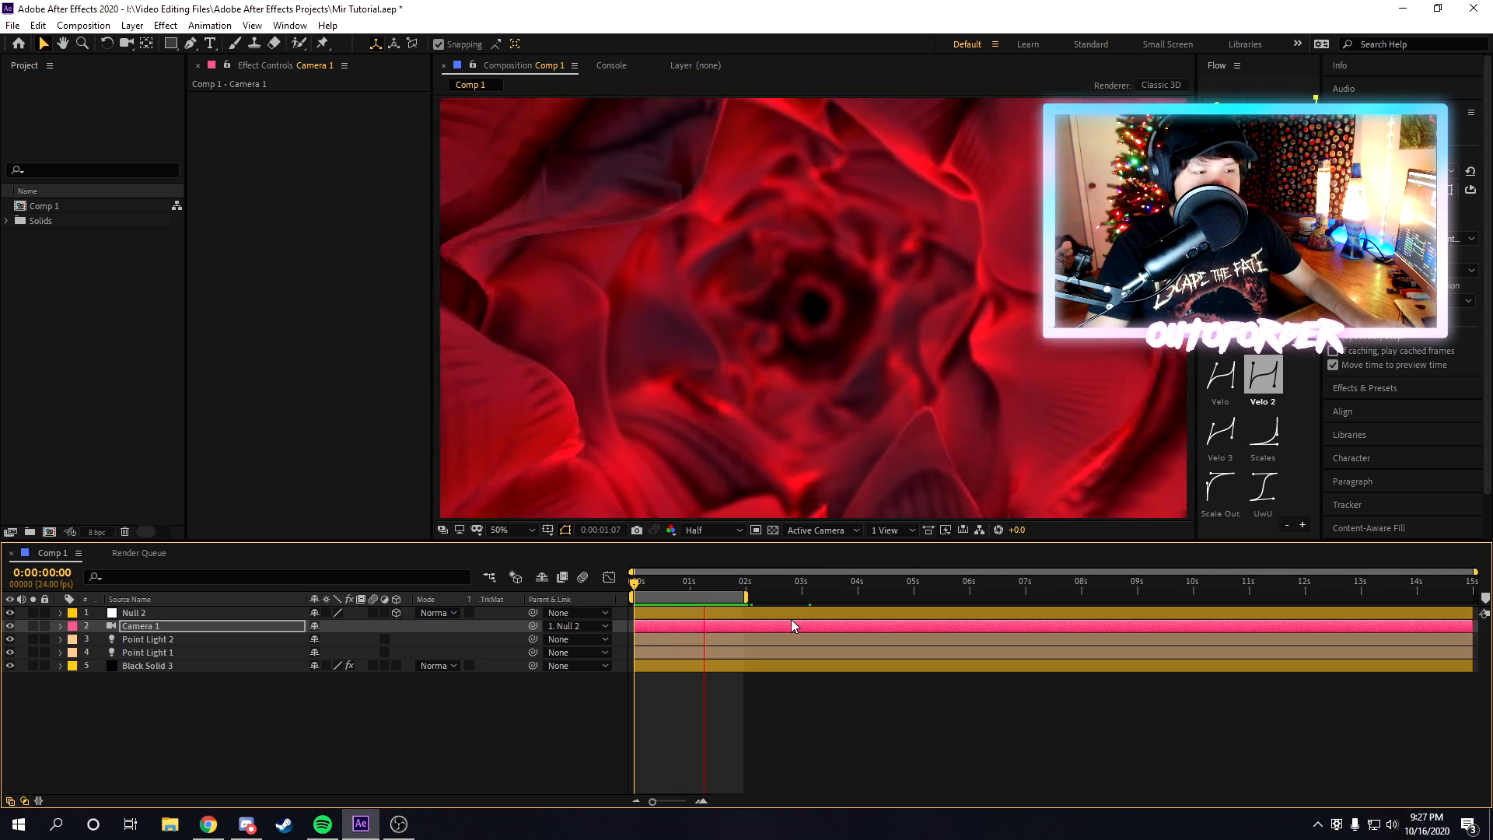
Step: Bring up the new-layer options in the timeline over the blurred fly-through tunnel
{"action": "left_click", "coordinate": [709, 580]}
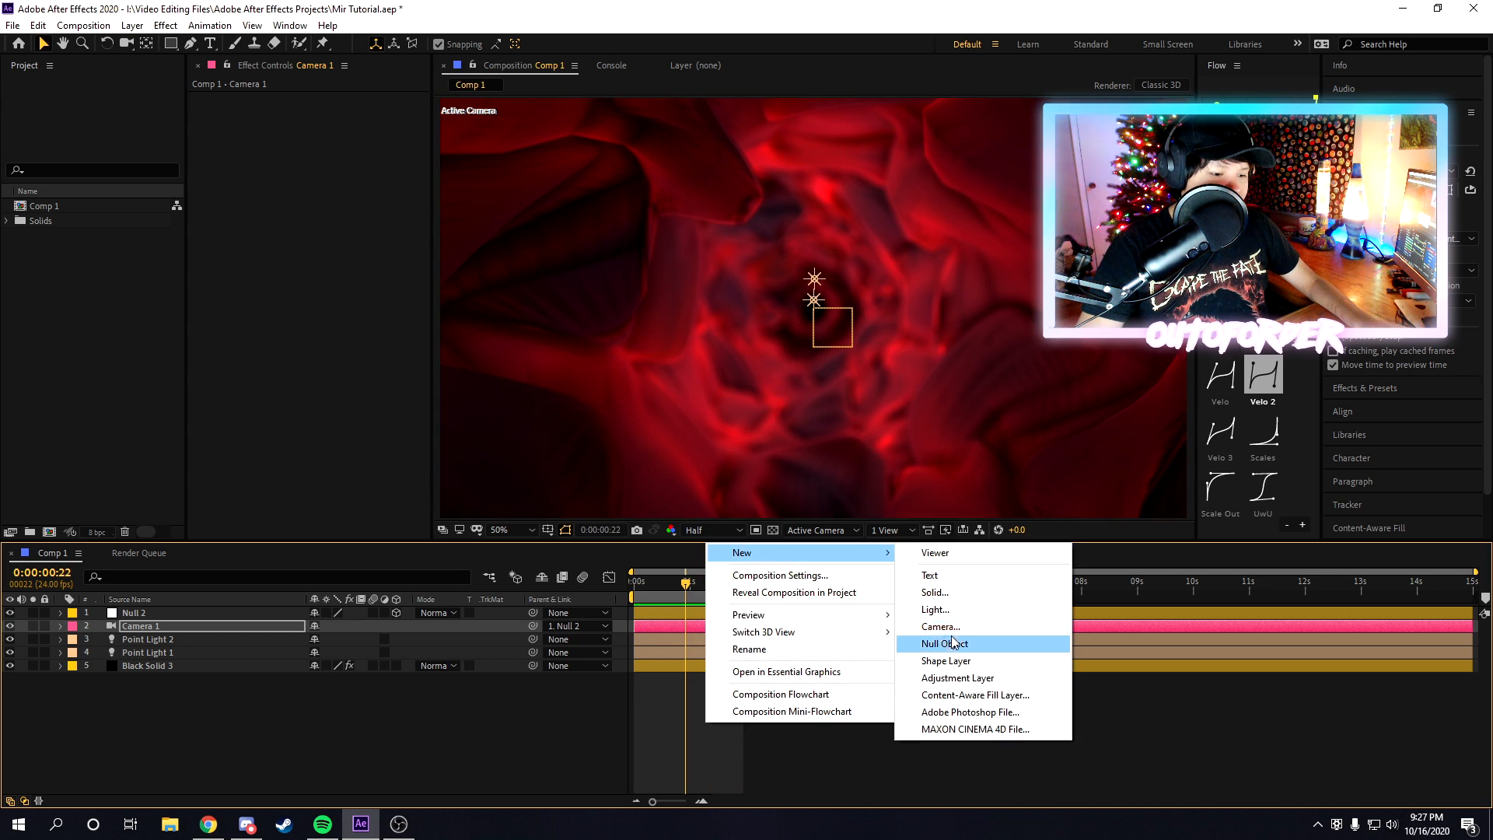
Step: Add an adjustment layer with Looks and Deep Glow (Radius 432, Exposure 1) tinting the tunnel orange
{"action": "left_click", "coordinate": [956, 676]}
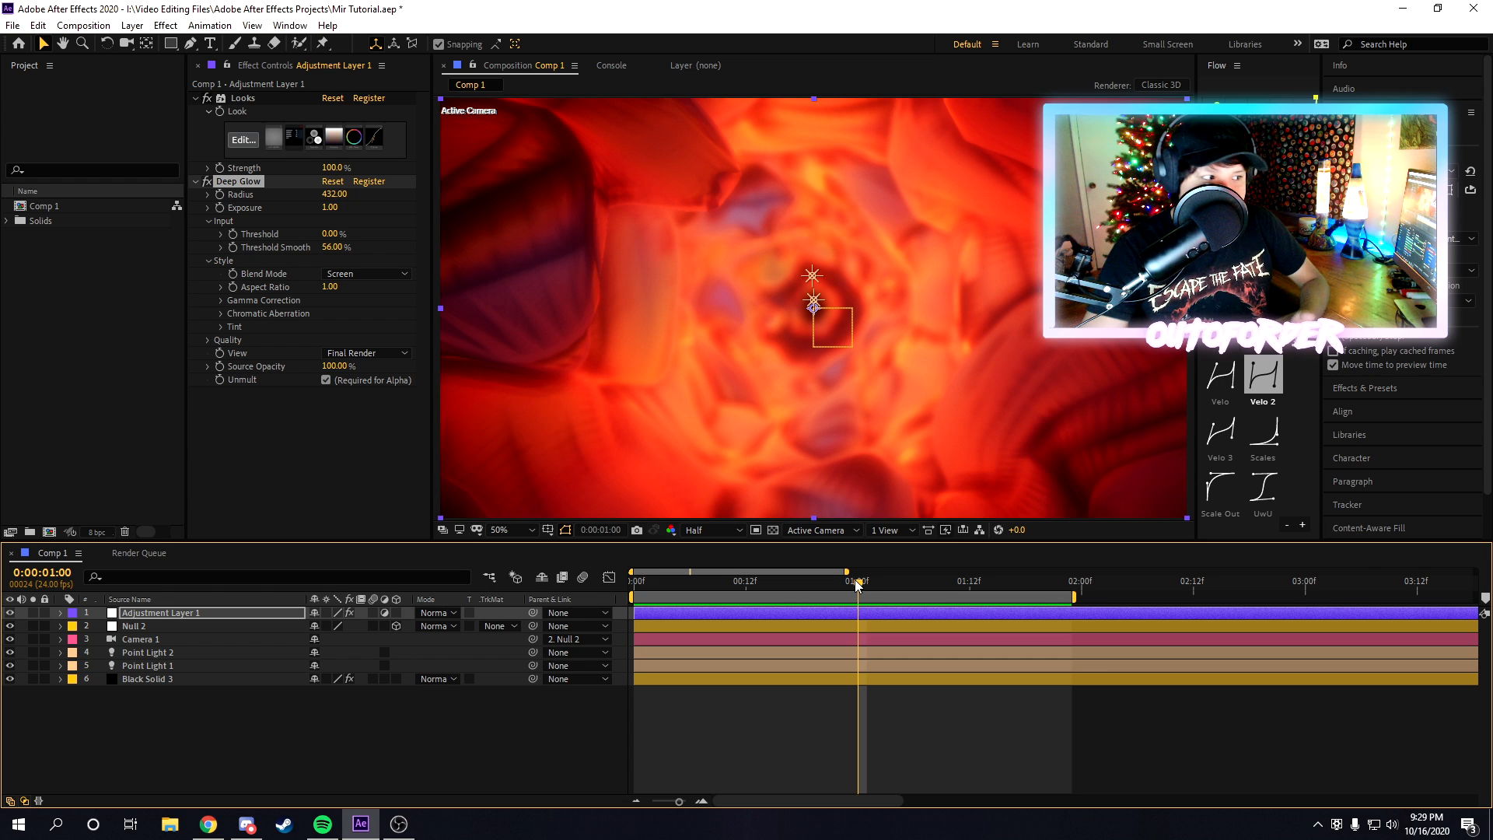
Step: Keyframe Mir's fractal Evolution at 377 on Black Solid 3 at one second
{"action": "left_click", "coordinate": [148, 678]}
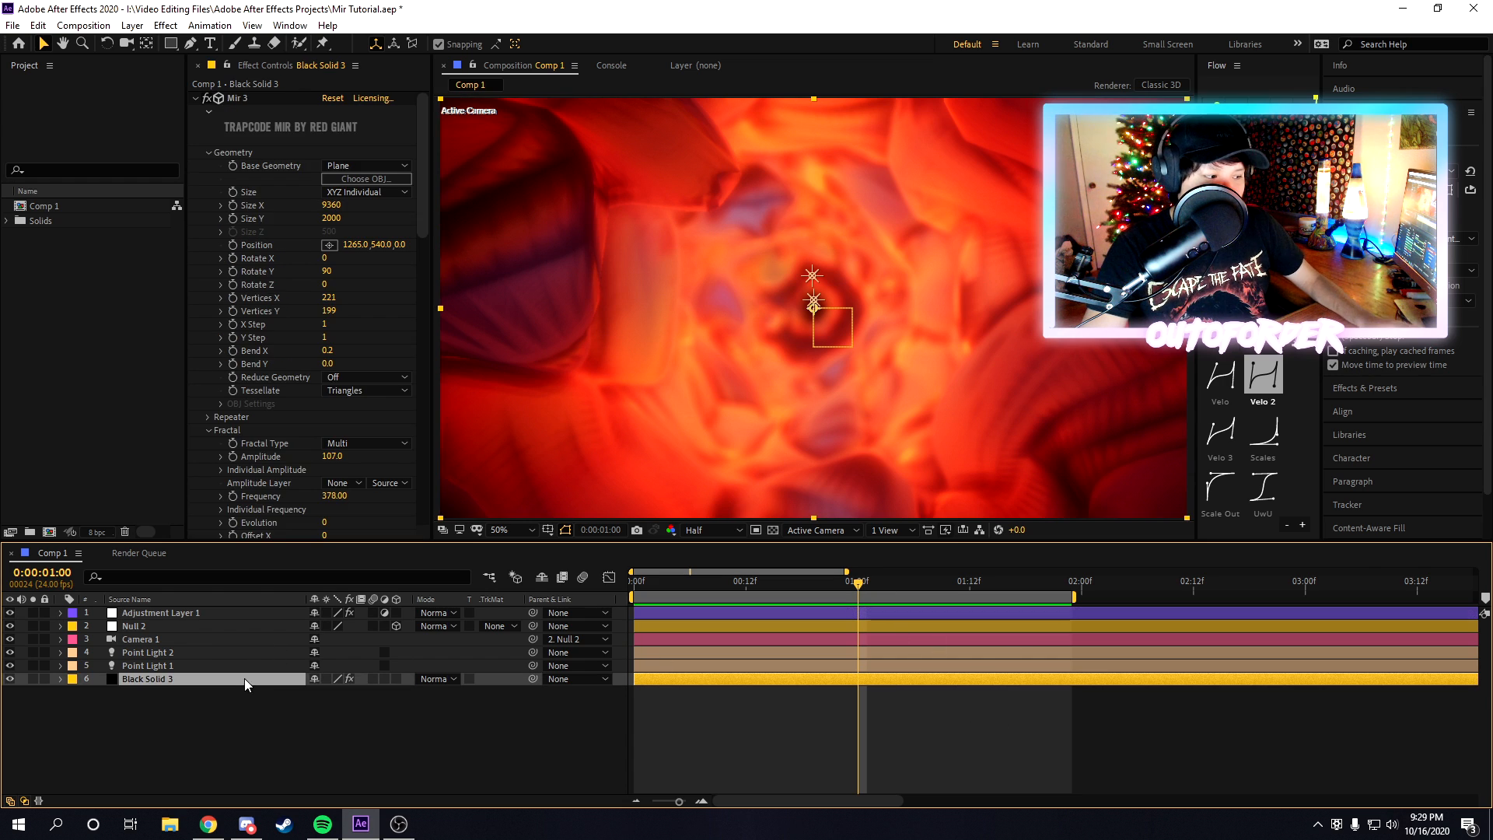
{"action": "scroll", "scroll_direction": "down", "scroll_amount": 3}
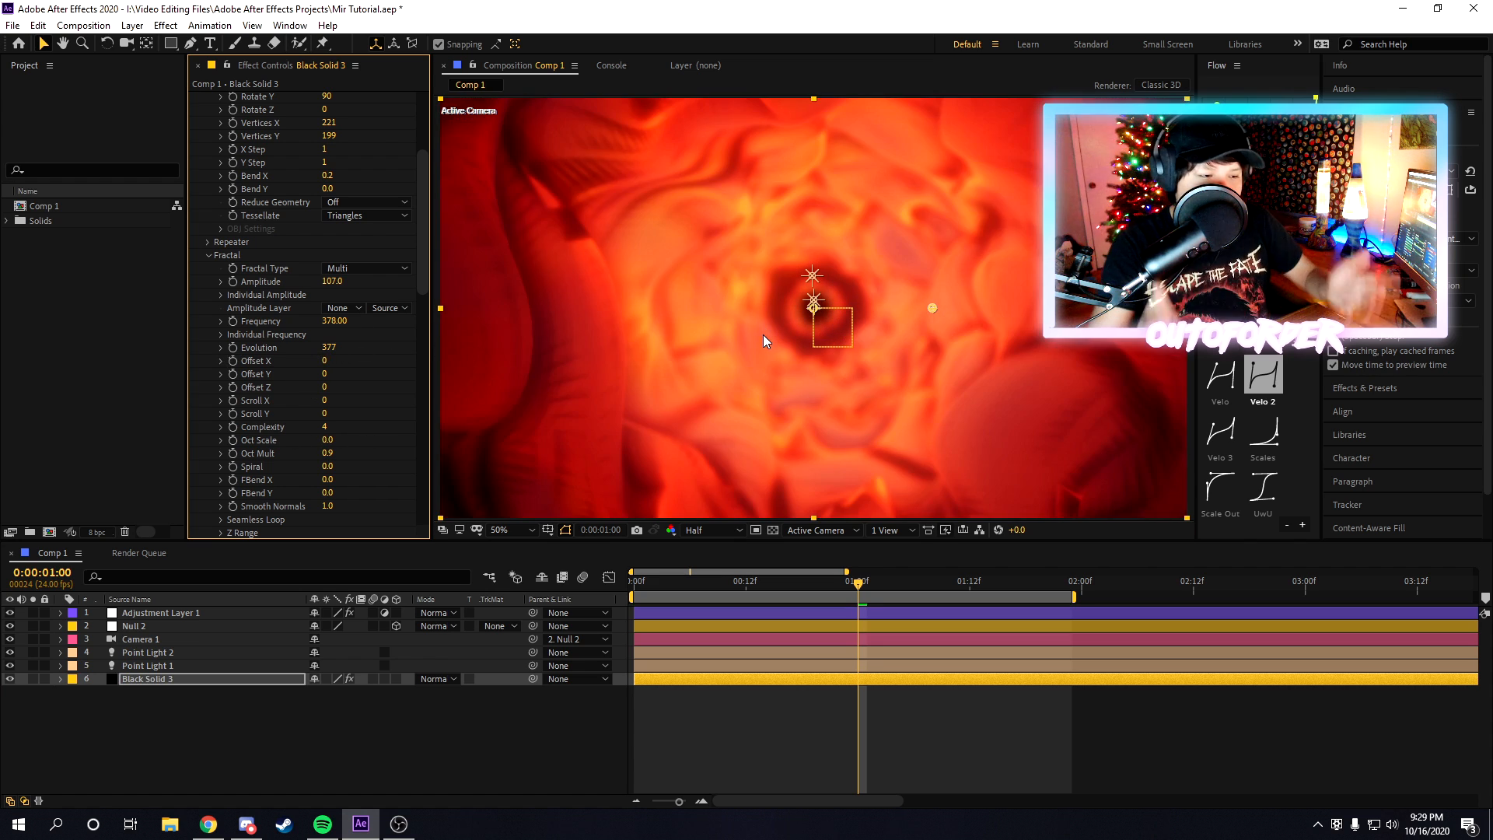
{"action": "left_click", "coordinate": [689, 580]}
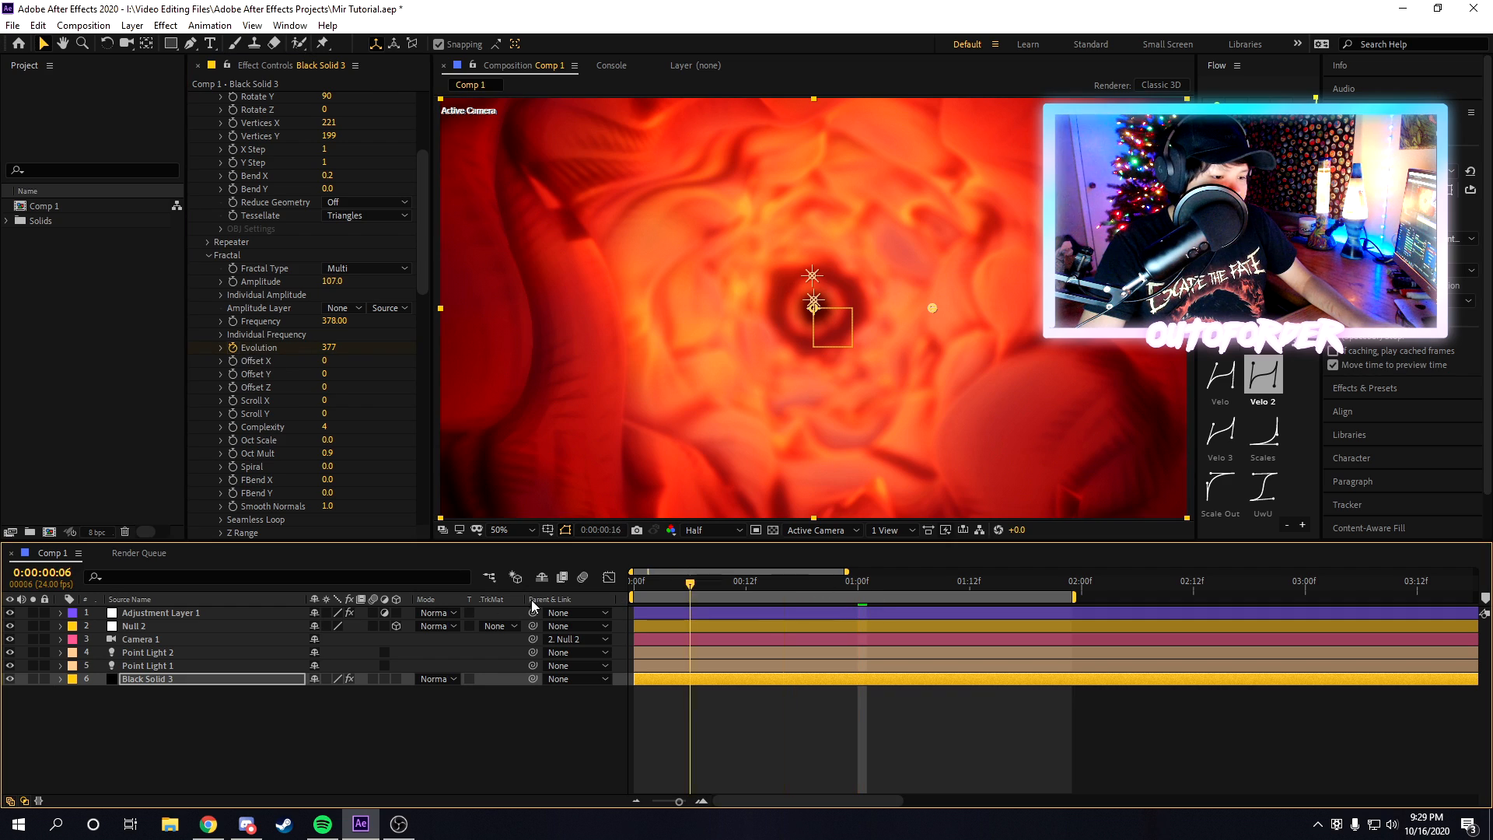